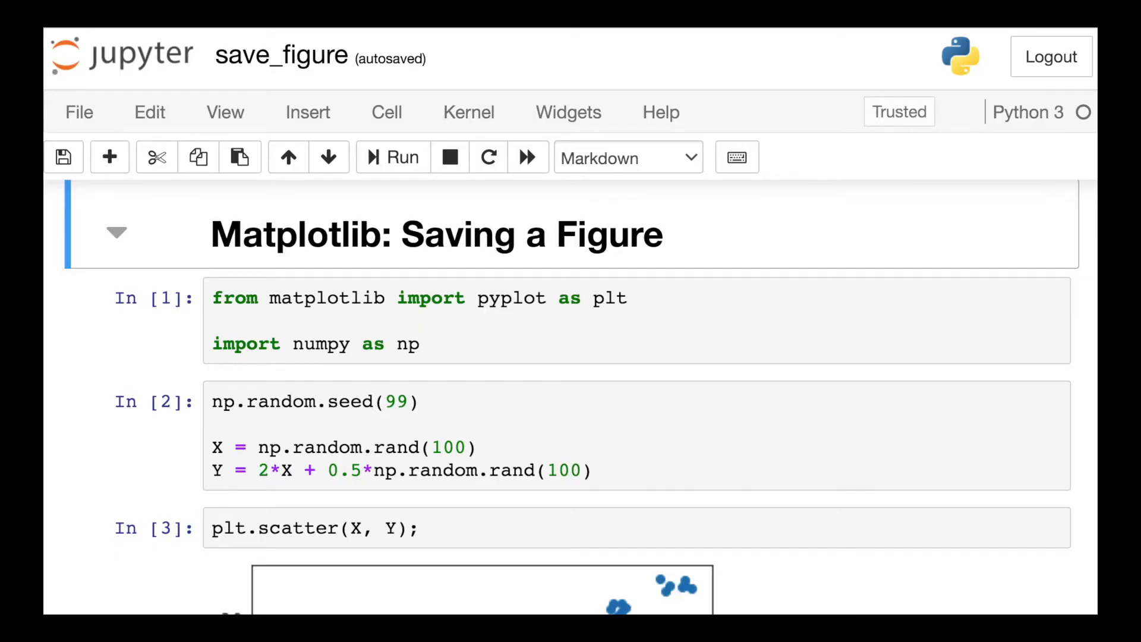
# Step: Add plt.savefig('random_scatter.png') beneath plt.scatter(X, Y) in cell 4
pyautogui.scroll(3)
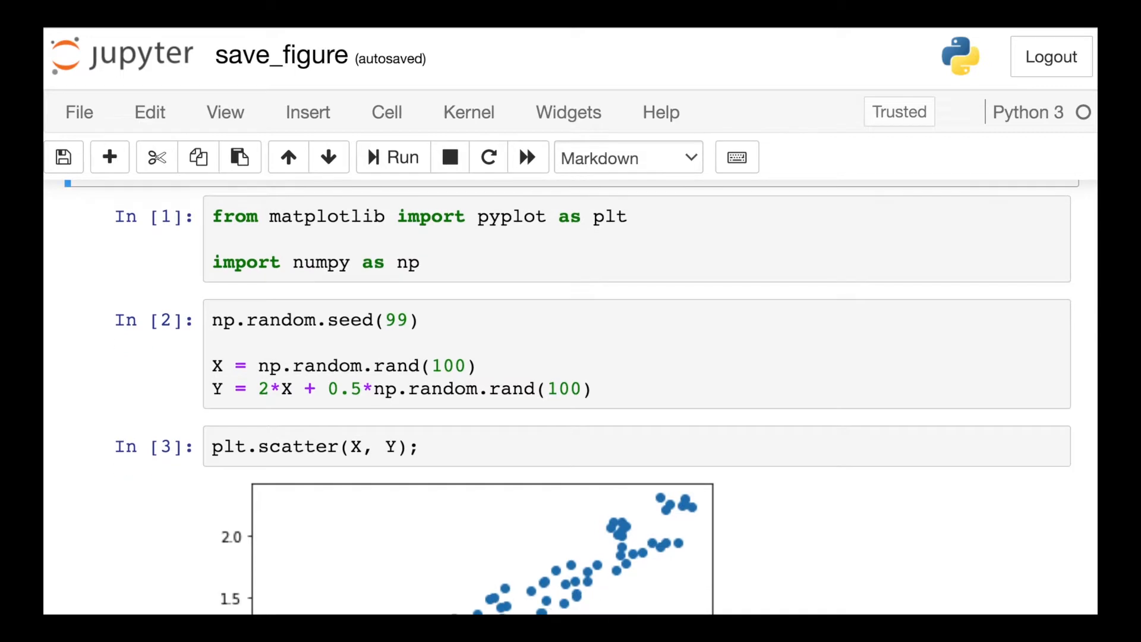
pyautogui.scroll(-3)
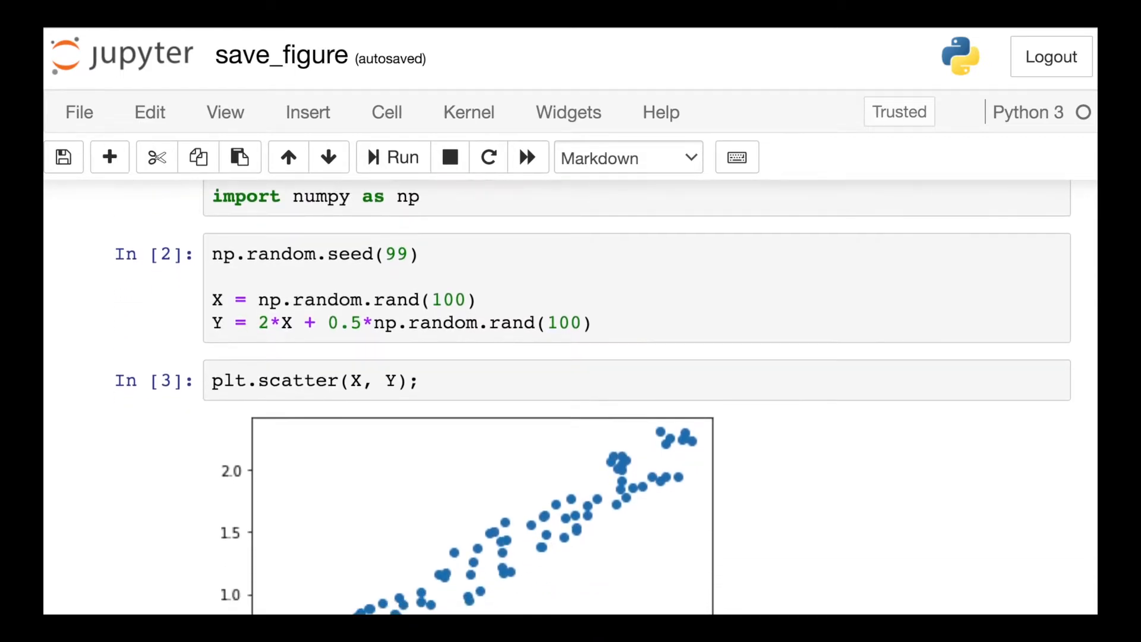
pyautogui.scroll(-3)
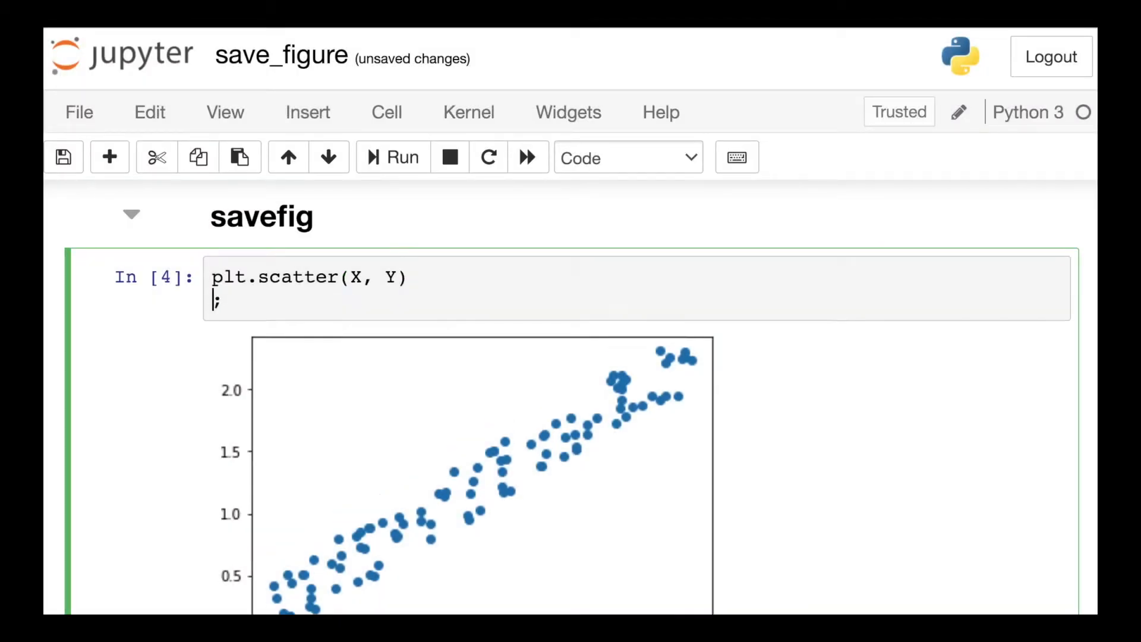
pyautogui.write('plt')
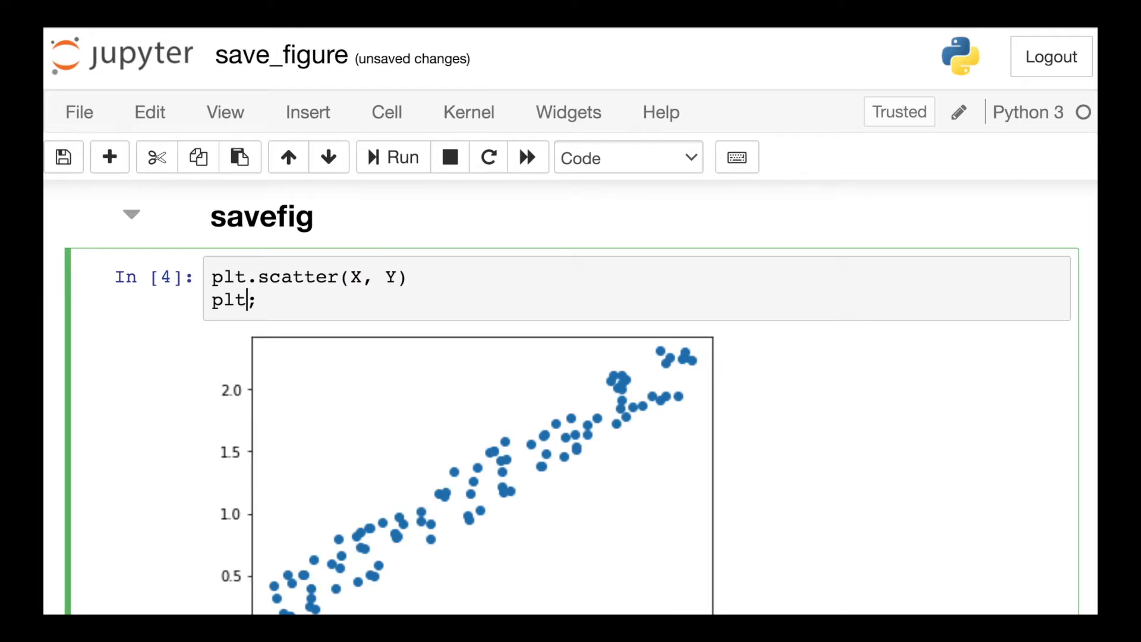
pyautogui.write('.save')
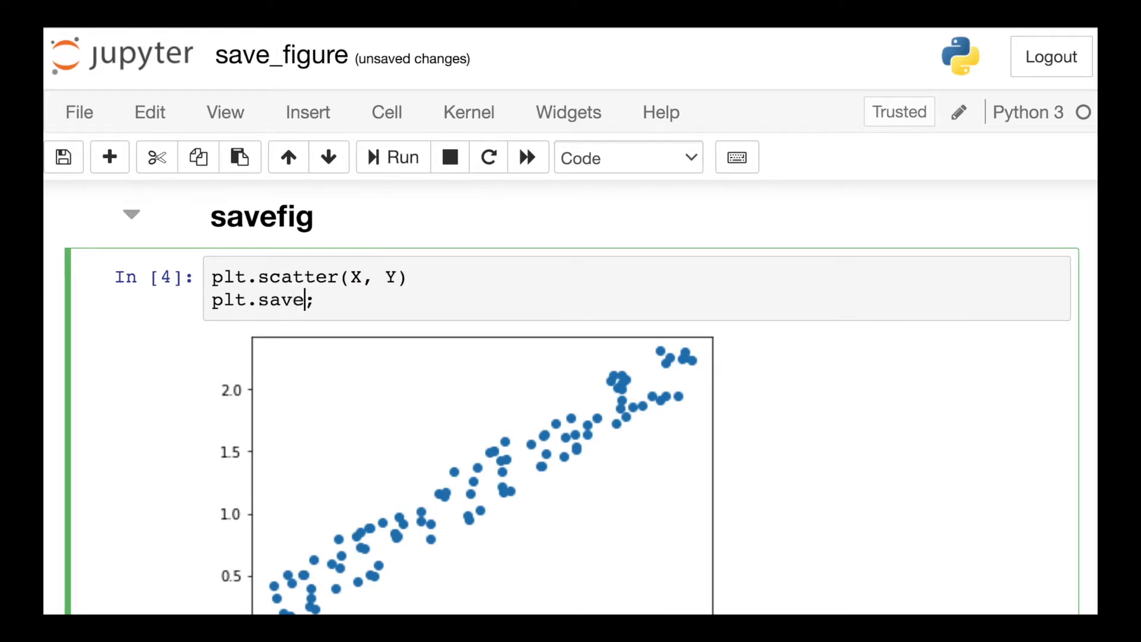
pyautogui.write("fig('')")
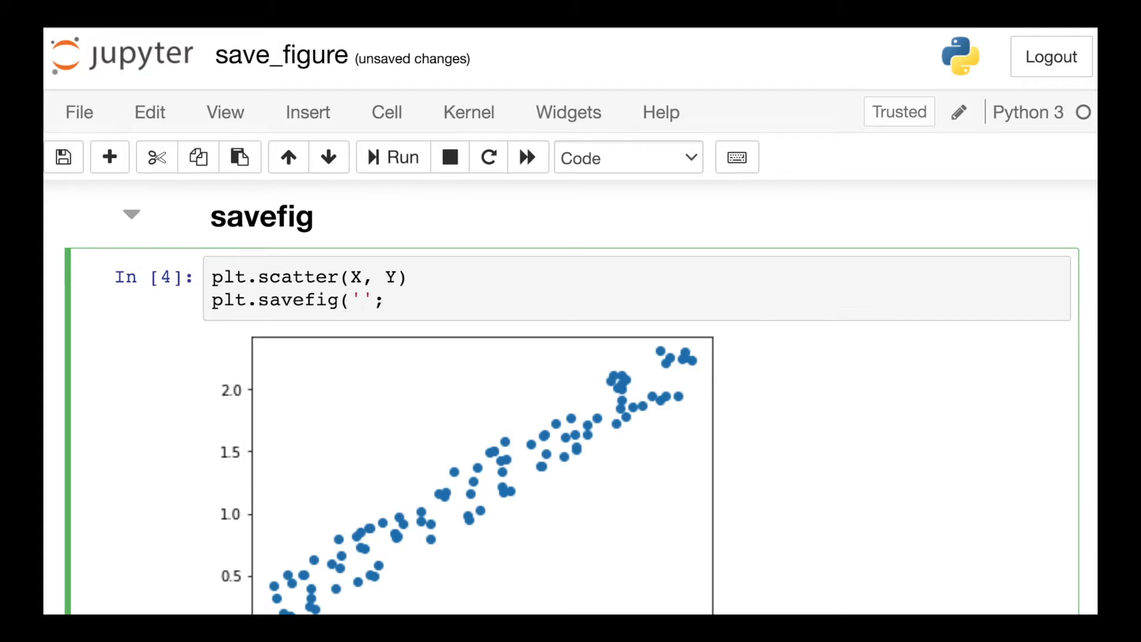
pyautogui.write('random_scatt')
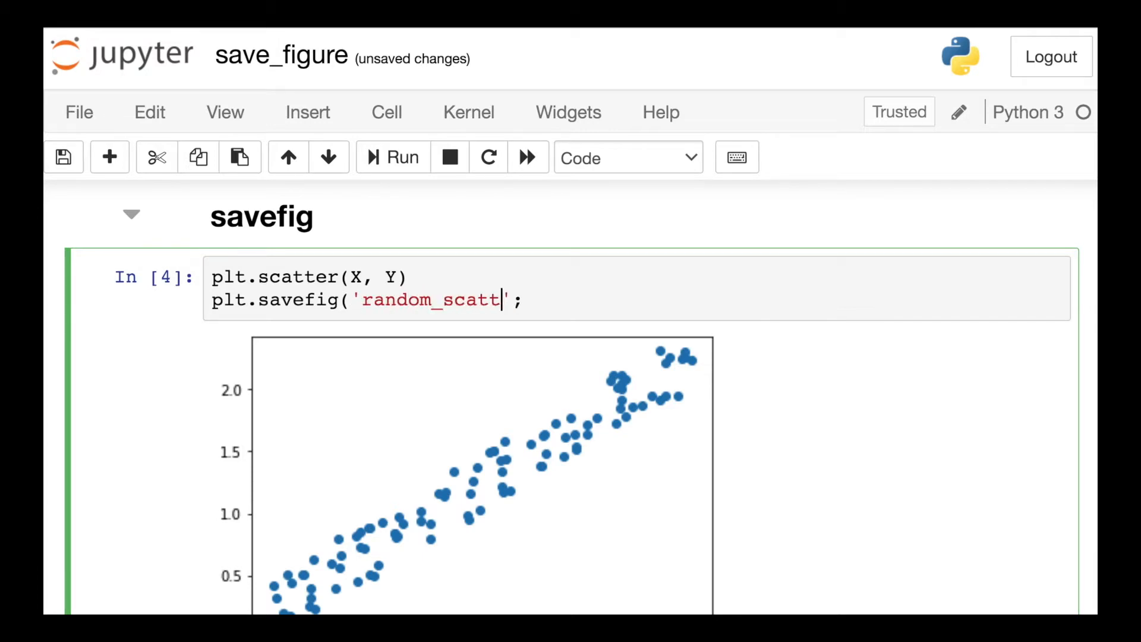
pyautogui.write('er.png')
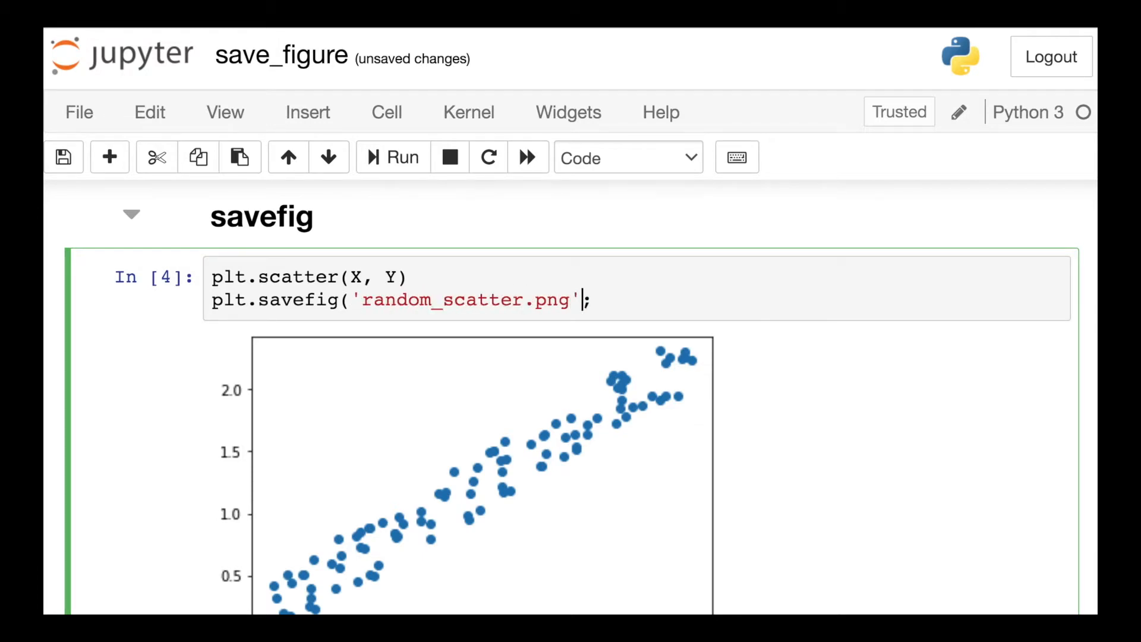
# Step: Rerun the savefig cell and run !ls to find random_scatter.png beside save_figure.ipynb
pyautogui.scroll(-3)
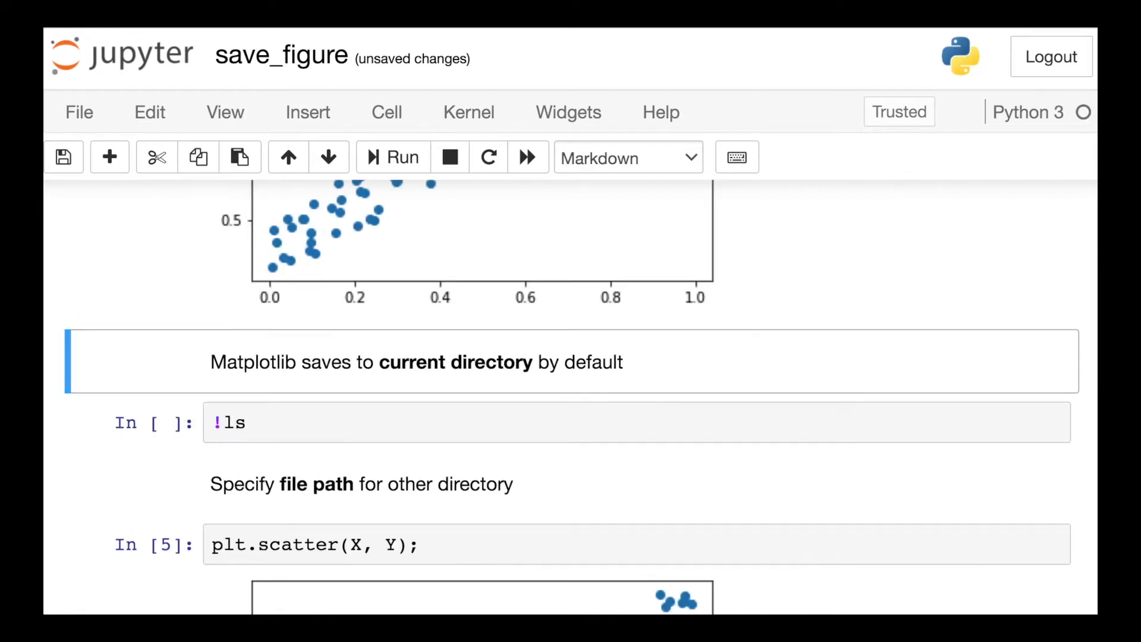
pyautogui.scroll(3)
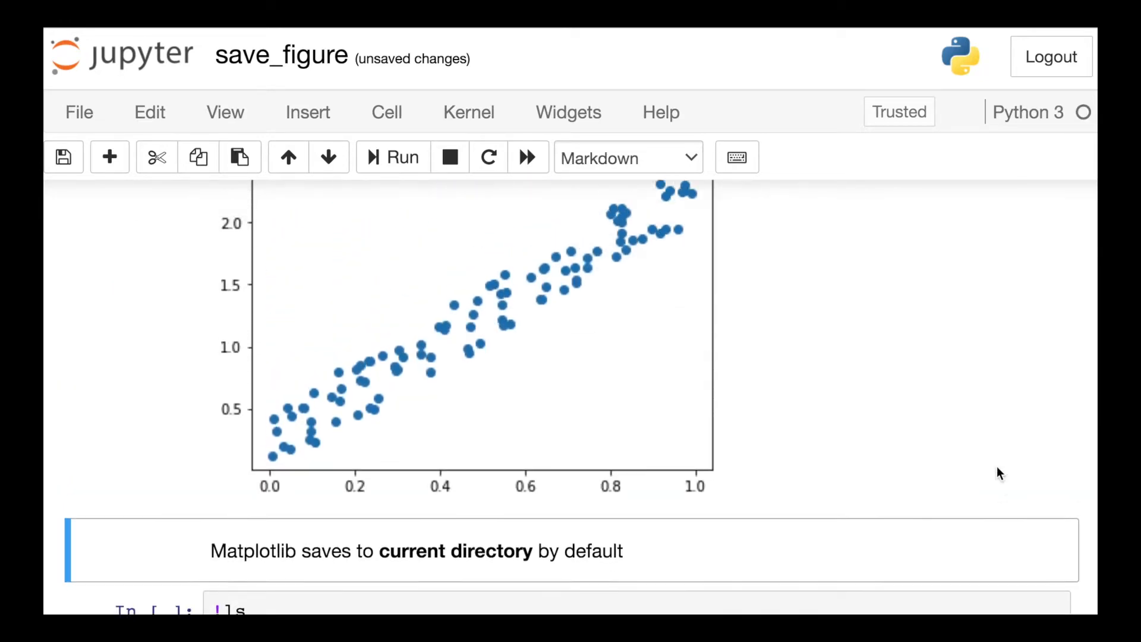
pyautogui.scroll(3)
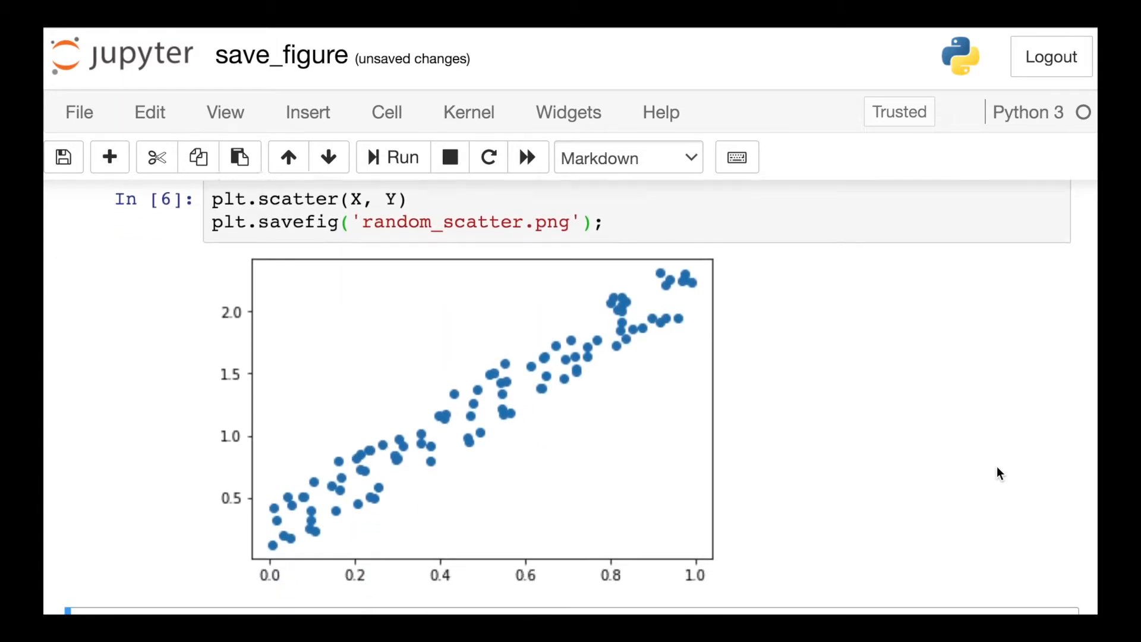
pyautogui.scroll(-3)
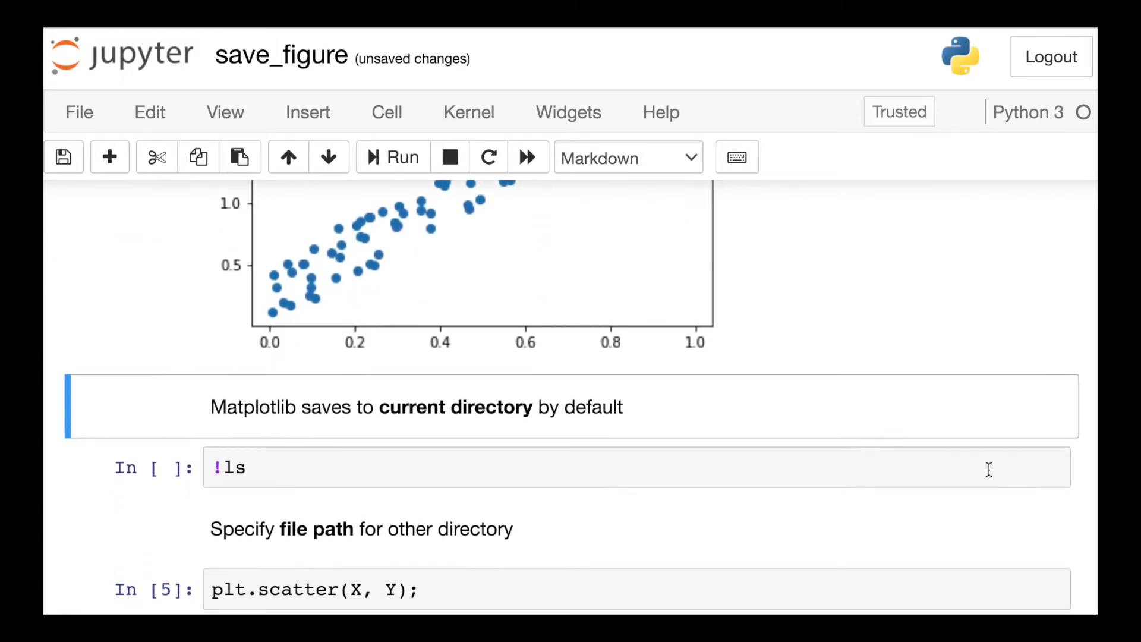
pyautogui.click(392, 157)
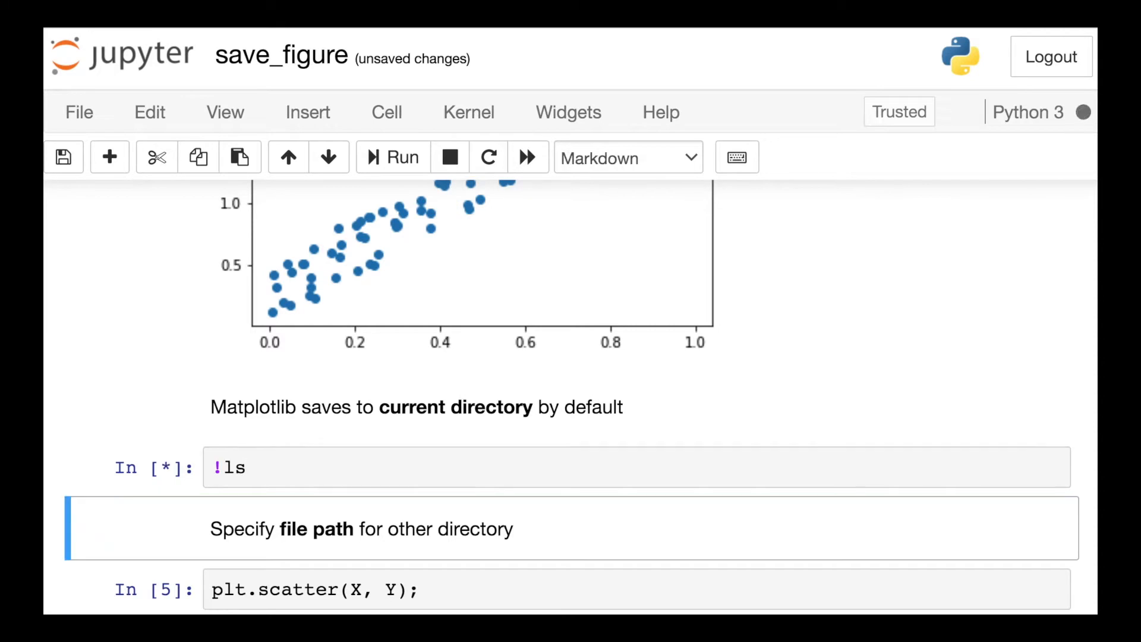
pyautogui.click(391, 157)
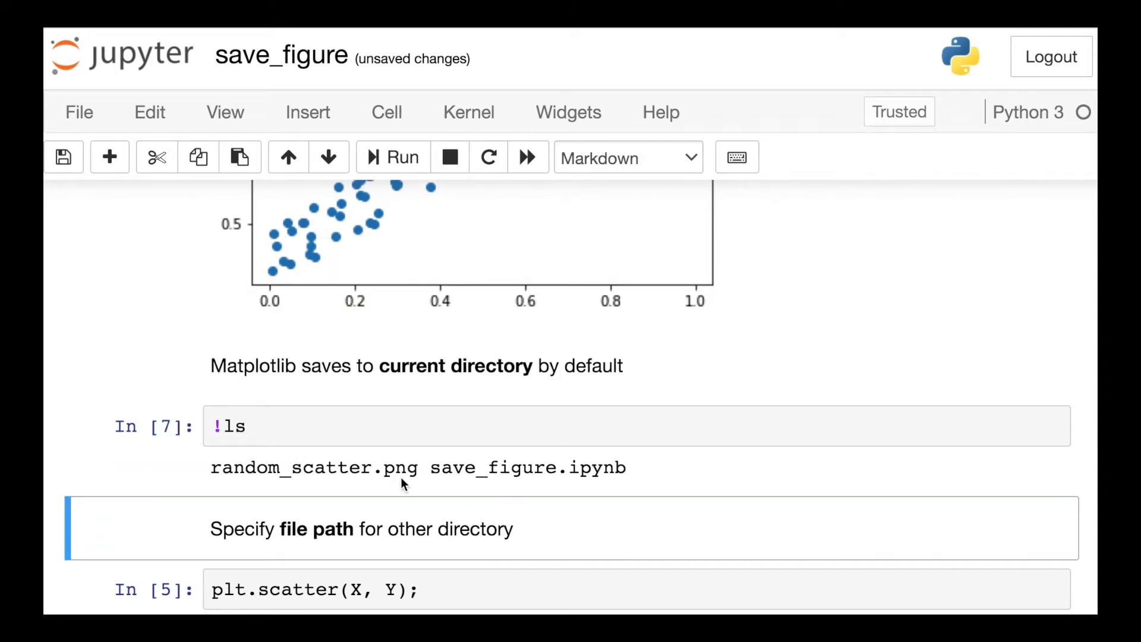
pyautogui.moveTo(284, 493)
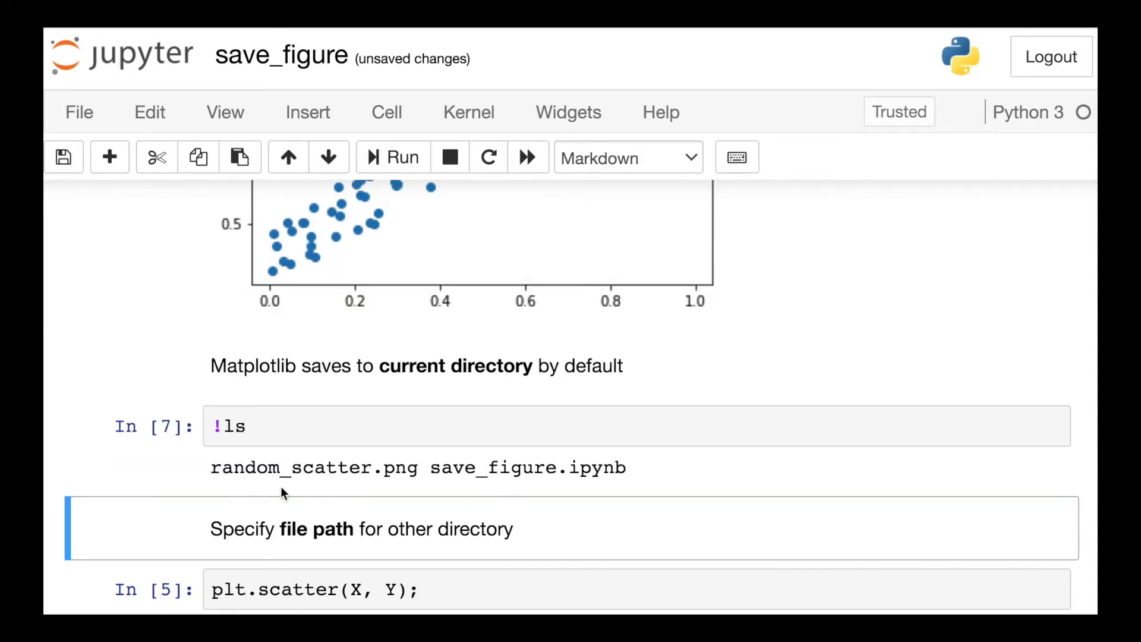
pyautogui.scroll(-3)
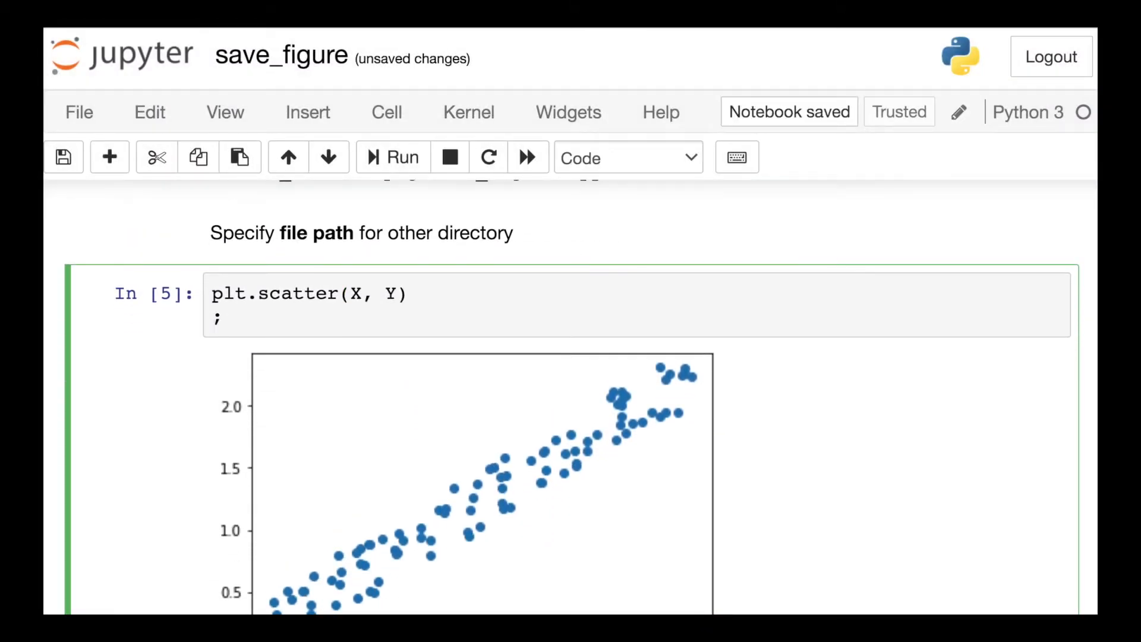
# Step: Add plt.savefig('/Users/kimberlyfessel/Desktop/random_scatter.') to the file-path cell
pyautogui.write('plt.savef')
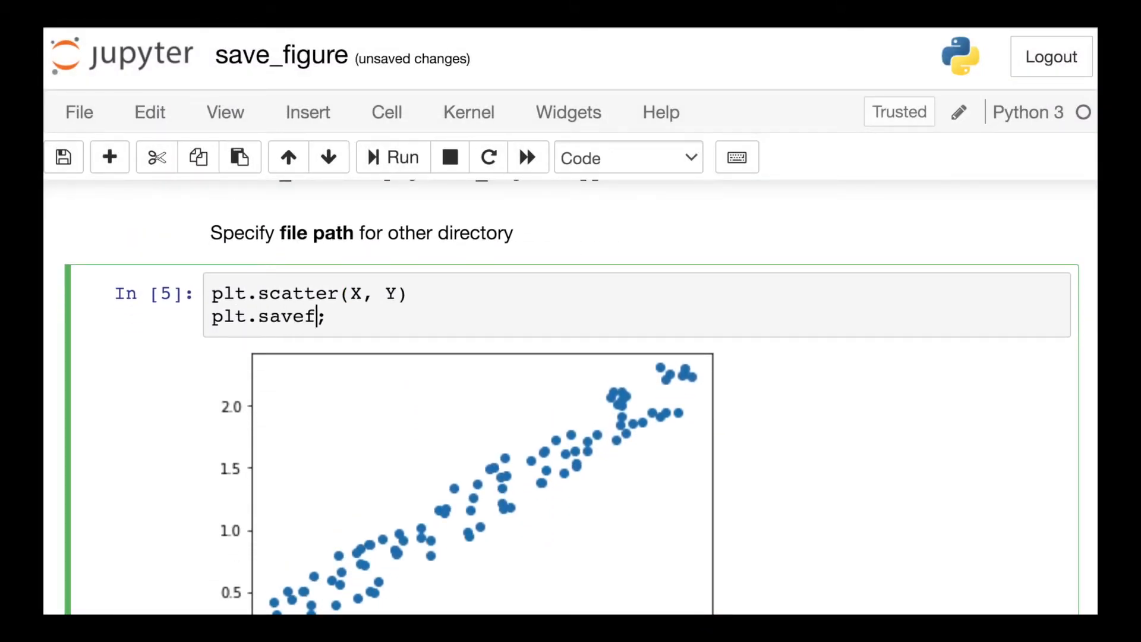
pyautogui.write("ig('/Use")
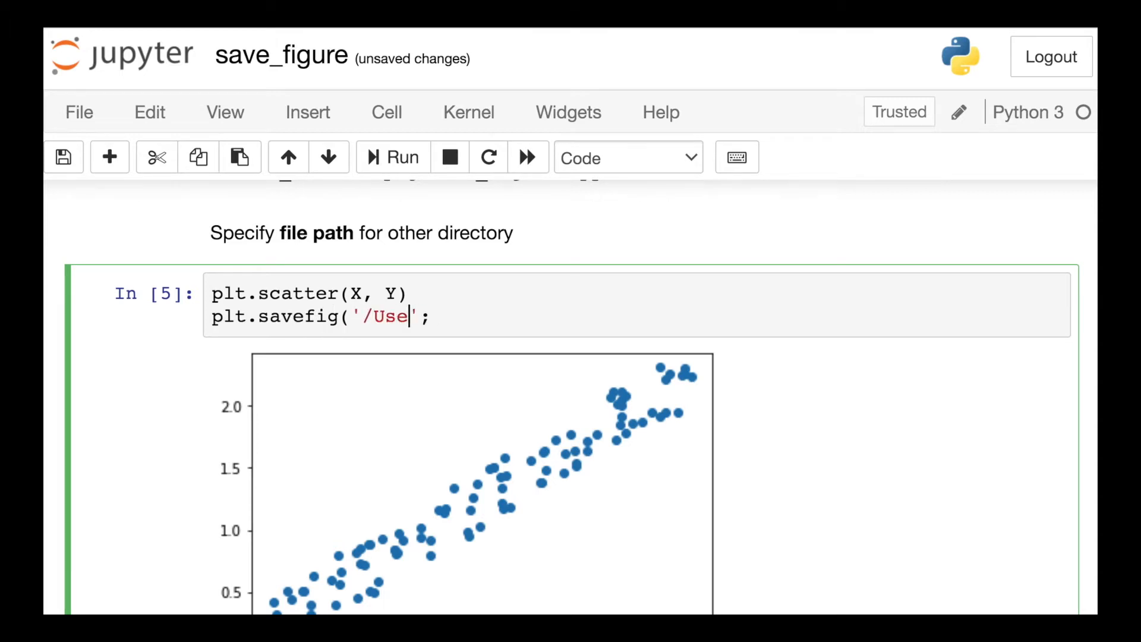
pyautogui.write('rs/kimberlyfessel/Des')
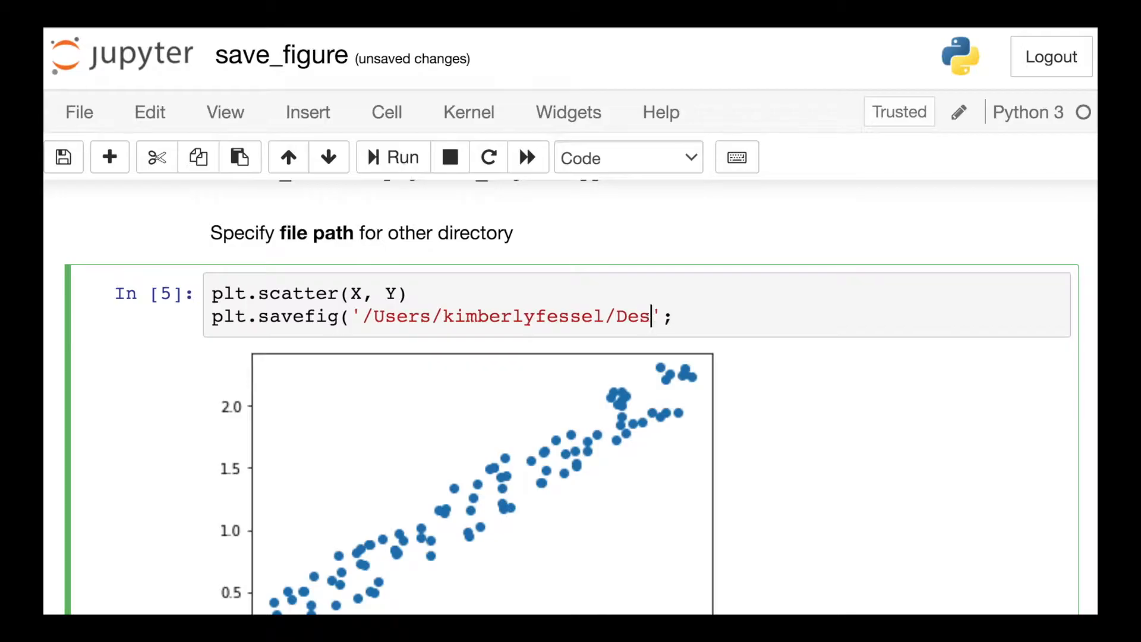
pyautogui.write('ktop/ra')
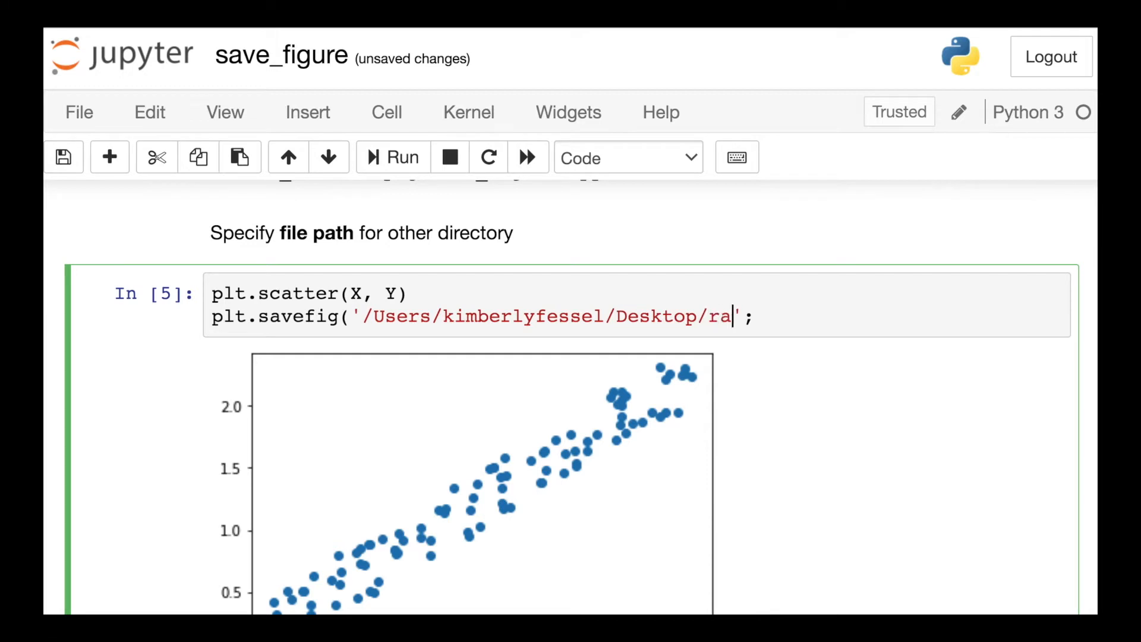
pyautogui.write('ndom_scatter.')
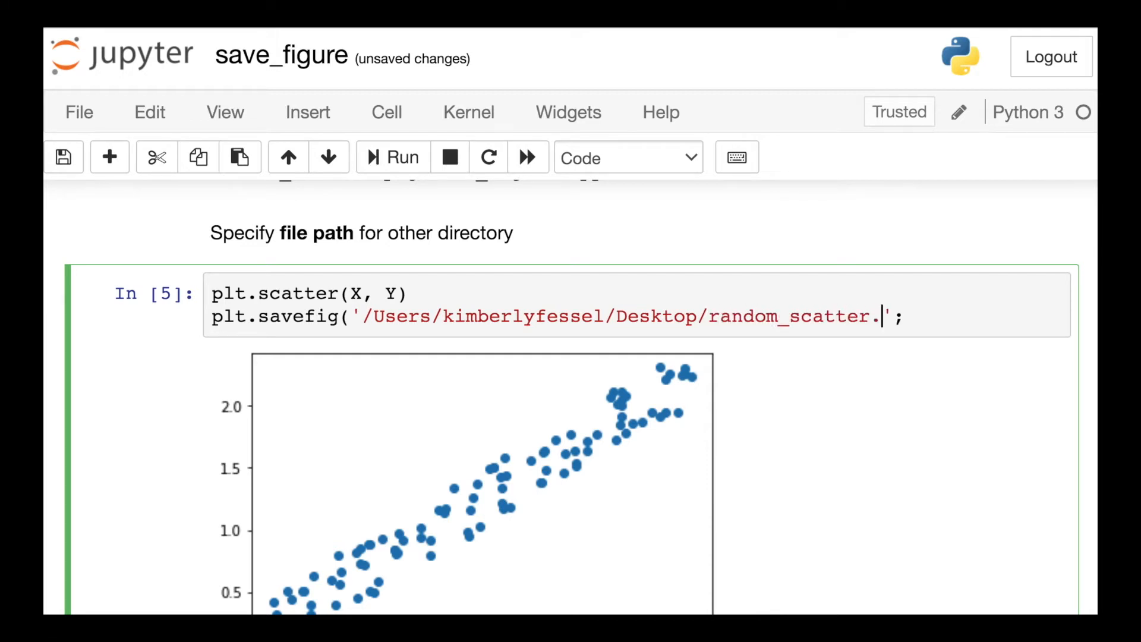
pyautogui.scroll(-3)
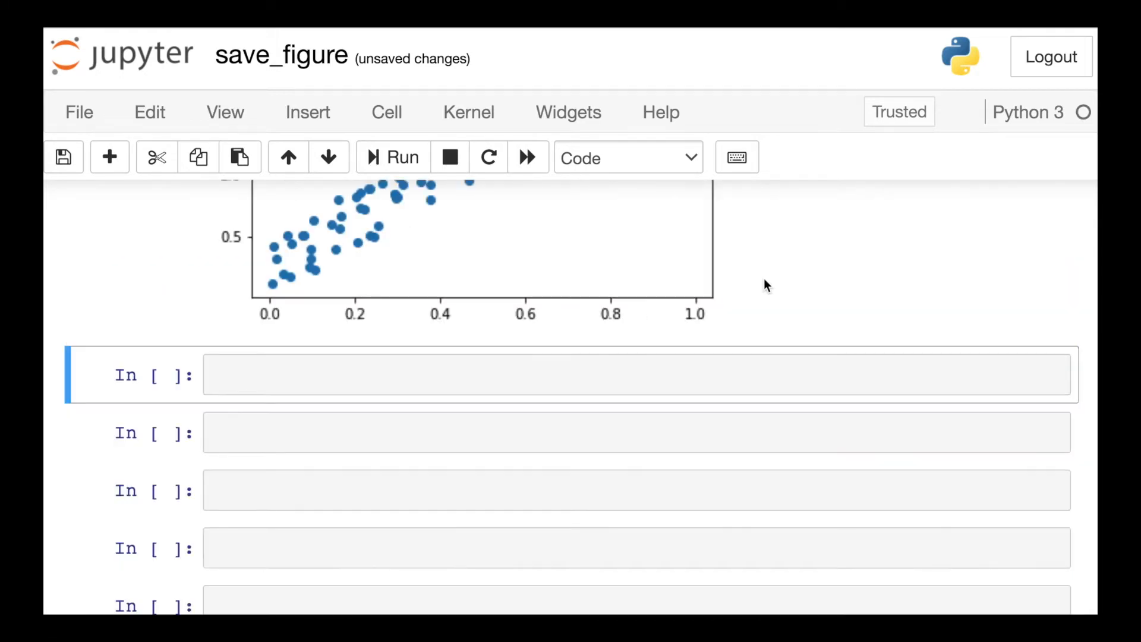
pyautogui.scroll(3)
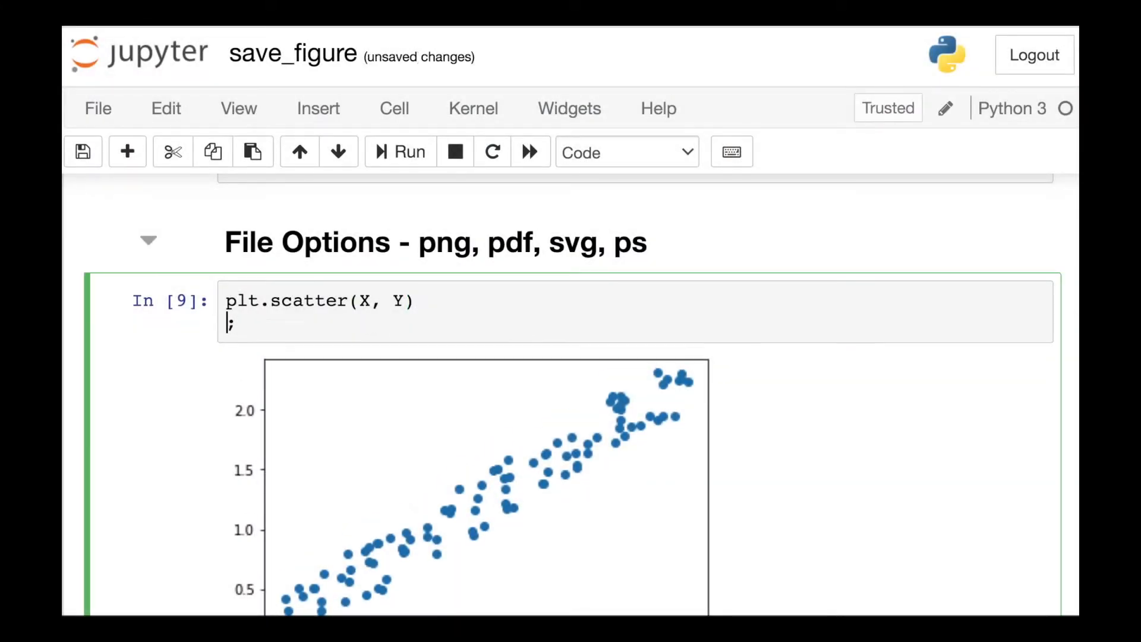
# Step: Add plt.savefig('random_scatter.pdf') to the File Options scatter cell
pyautogui.write('plt.sa')
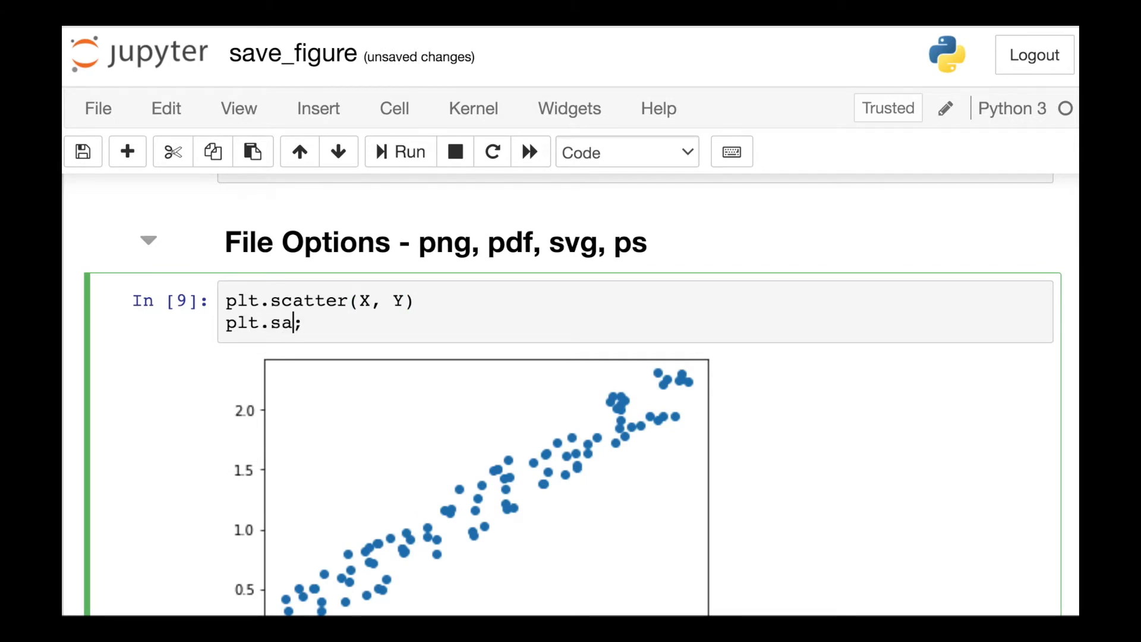
pyautogui.write("vefig('rand'")
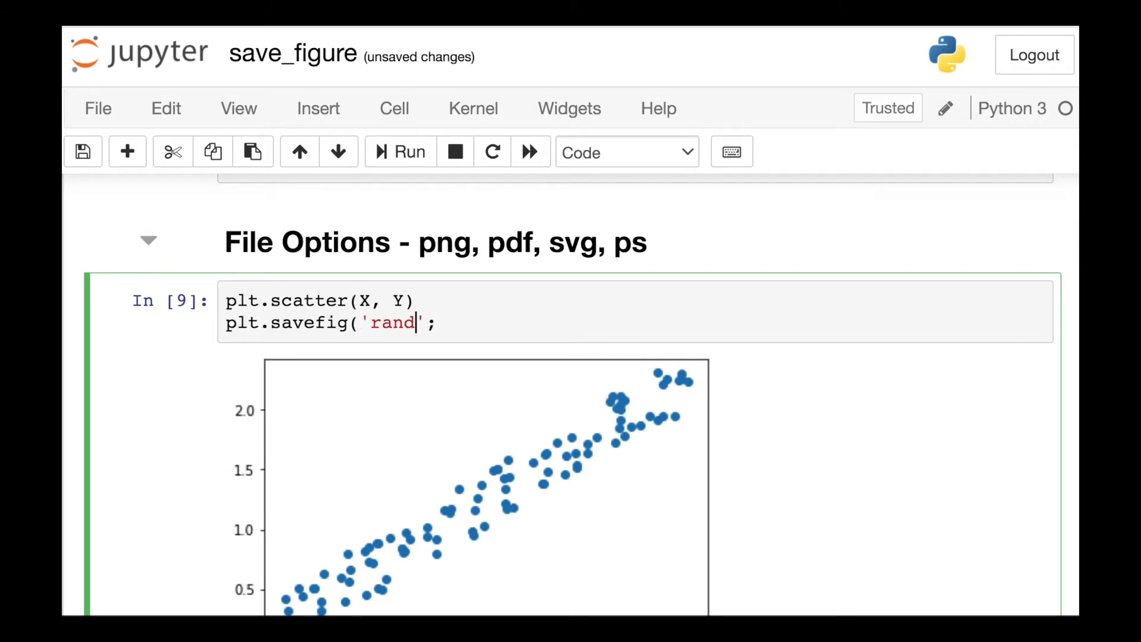
pyautogui.write('om_scatte')
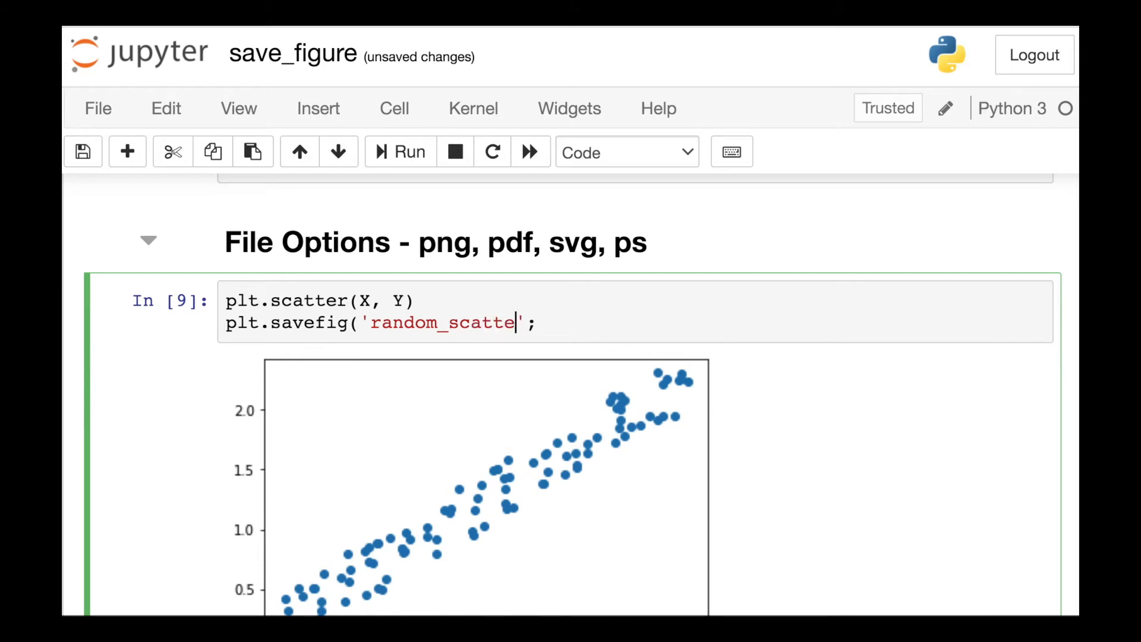
pyautogui.write(".pdf')")
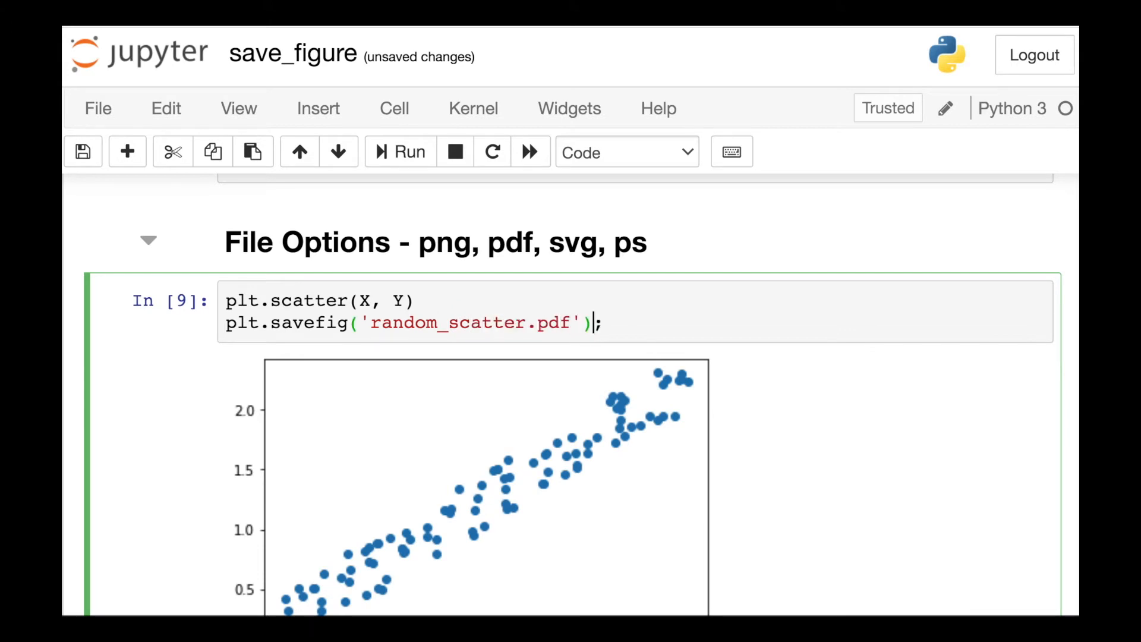
# Step: Run the !ls listing to confirm the PDF and SVG files beside the PNG
pyautogui.scroll(-3)
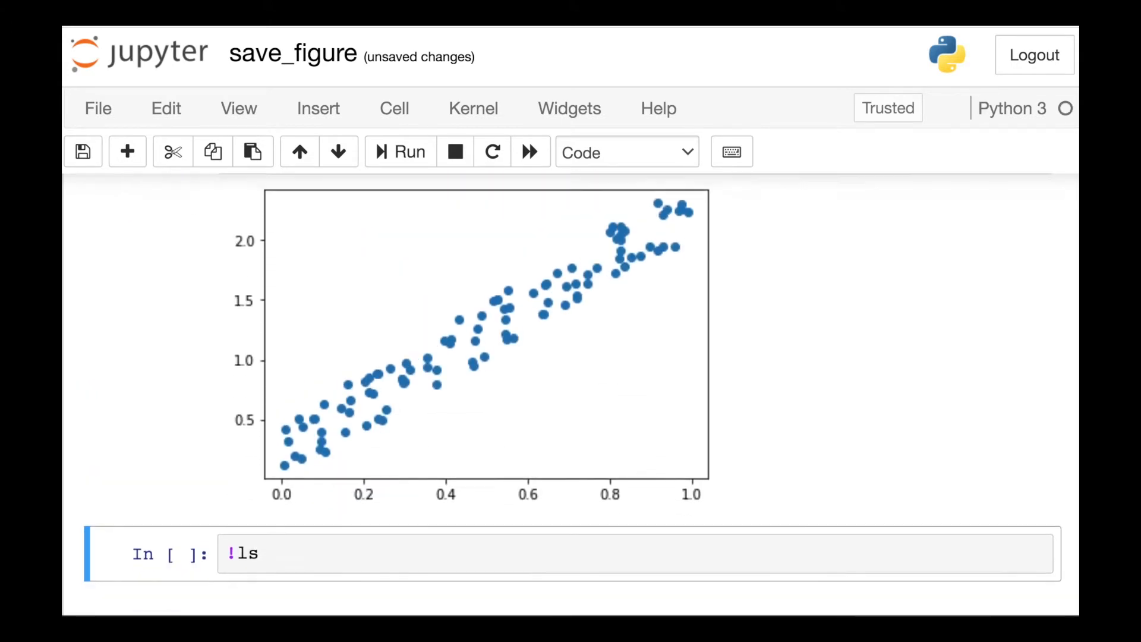
pyautogui.click(399, 153)
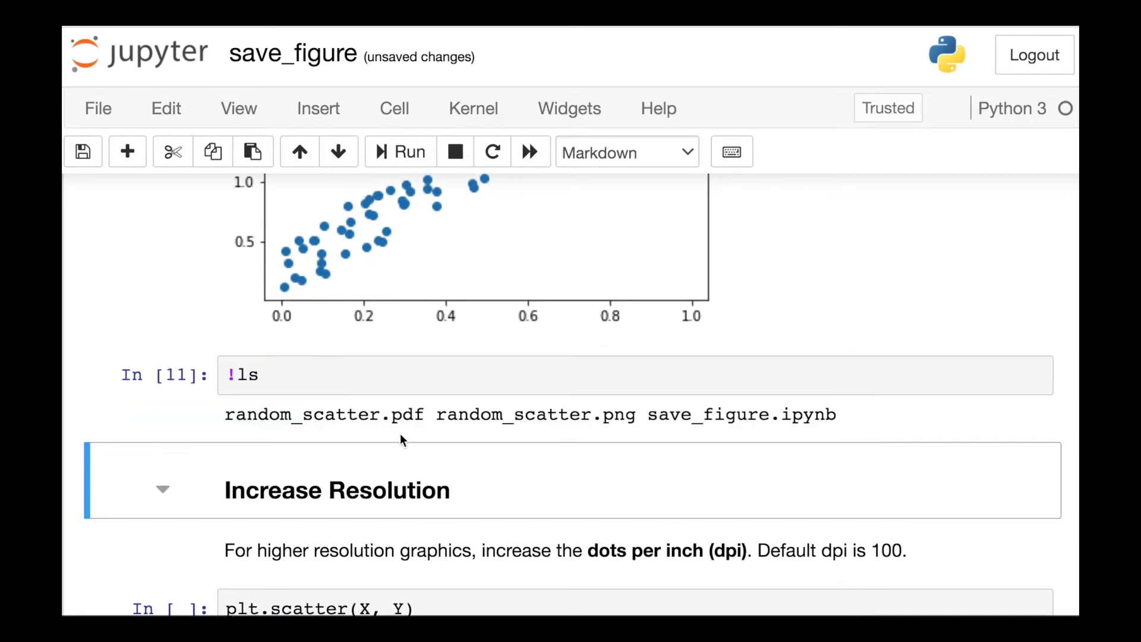
pyautogui.scroll(3)
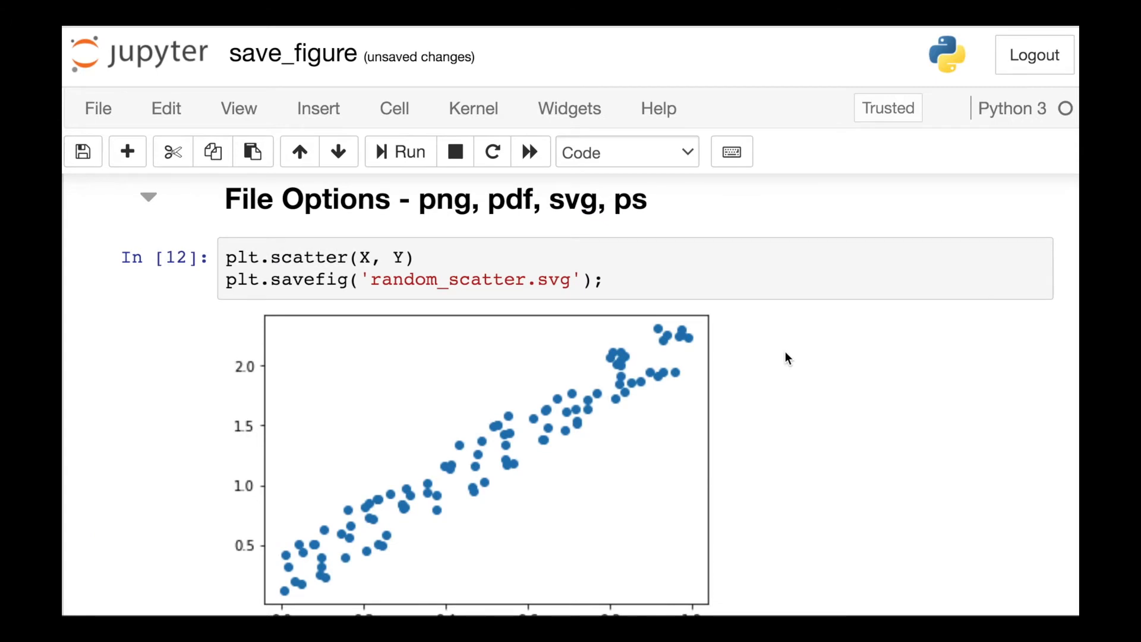
pyautogui.scroll(-3)
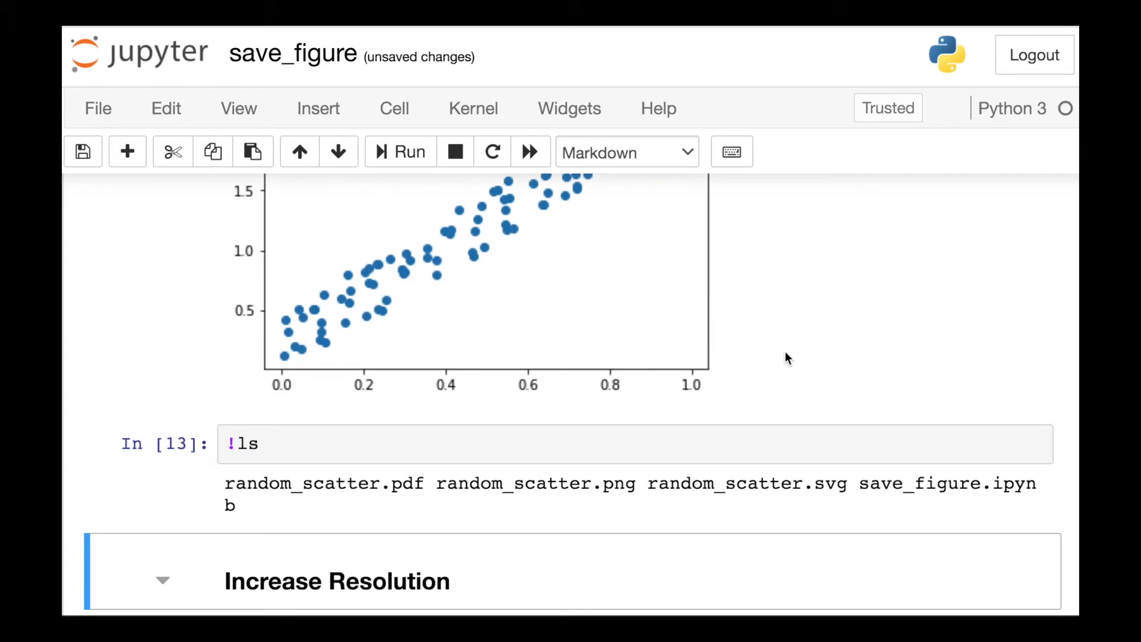
pyautogui.moveTo(436, 504)
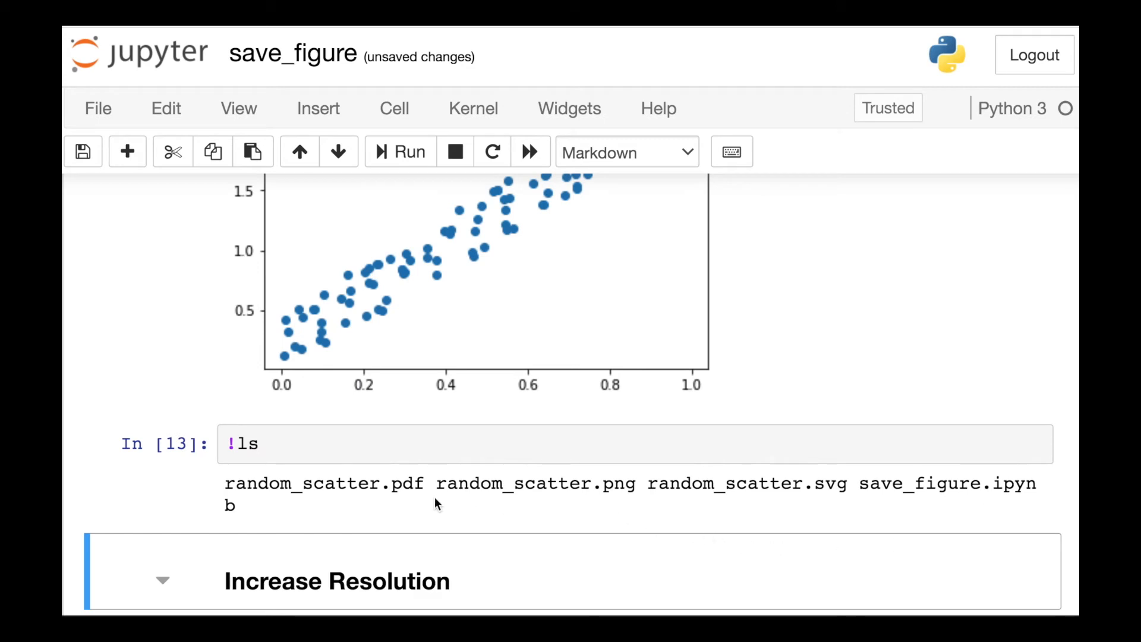
pyautogui.moveTo(651, 506)
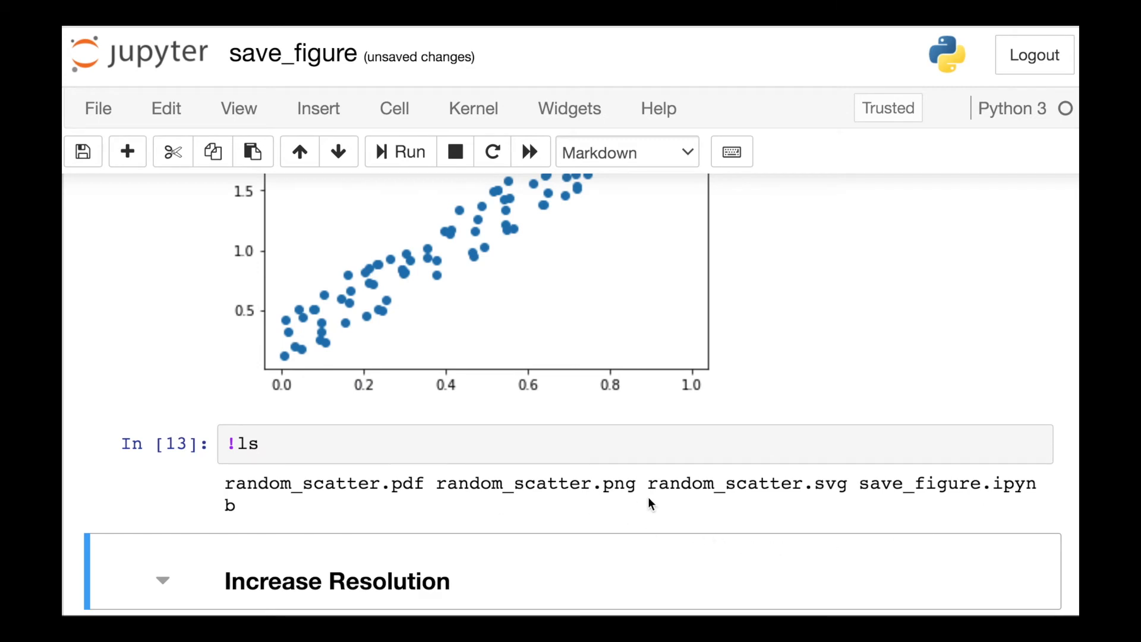
pyautogui.moveTo(847, 503)
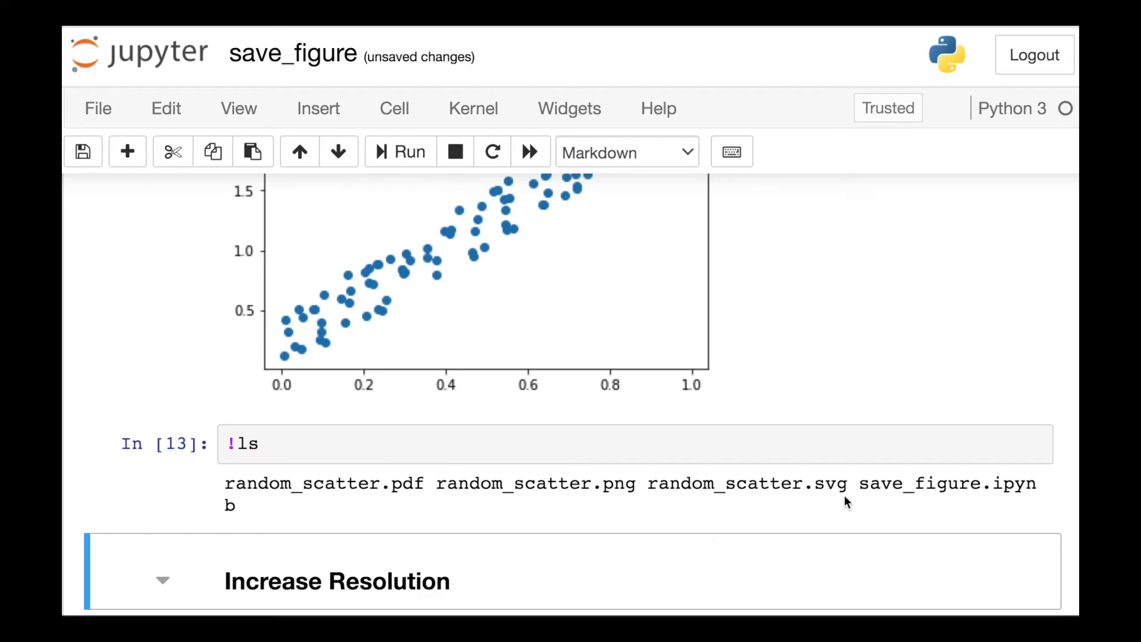
# Step: Add dpi=200 to the random_scatter_highres.png savefig call and run the cell
pyautogui.scroll(-3)
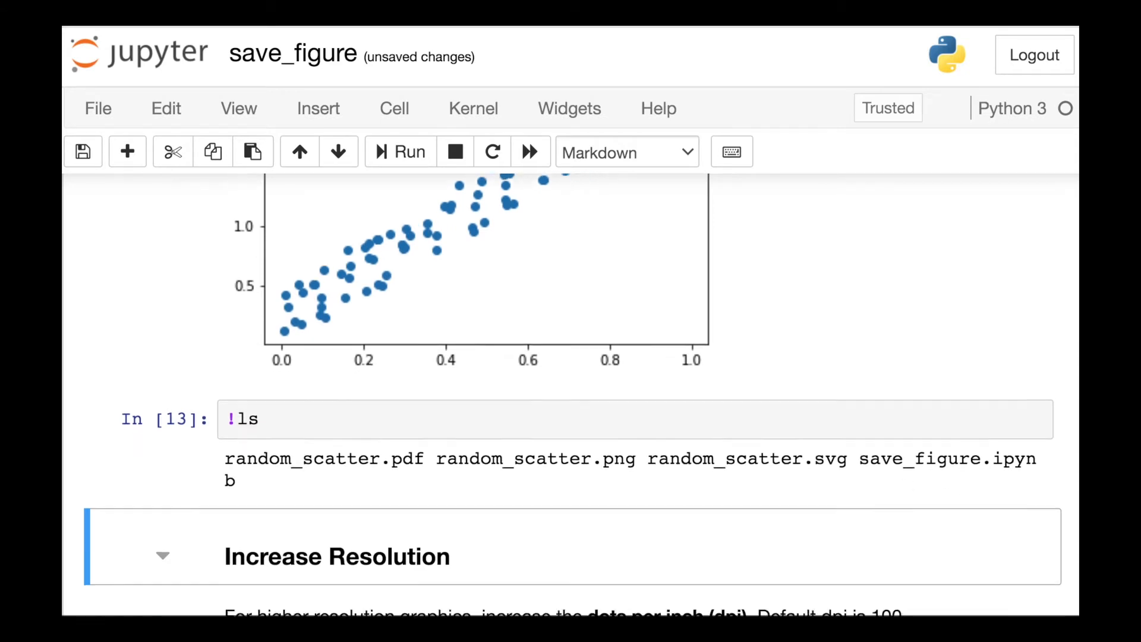
pyautogui.scroll(-3)
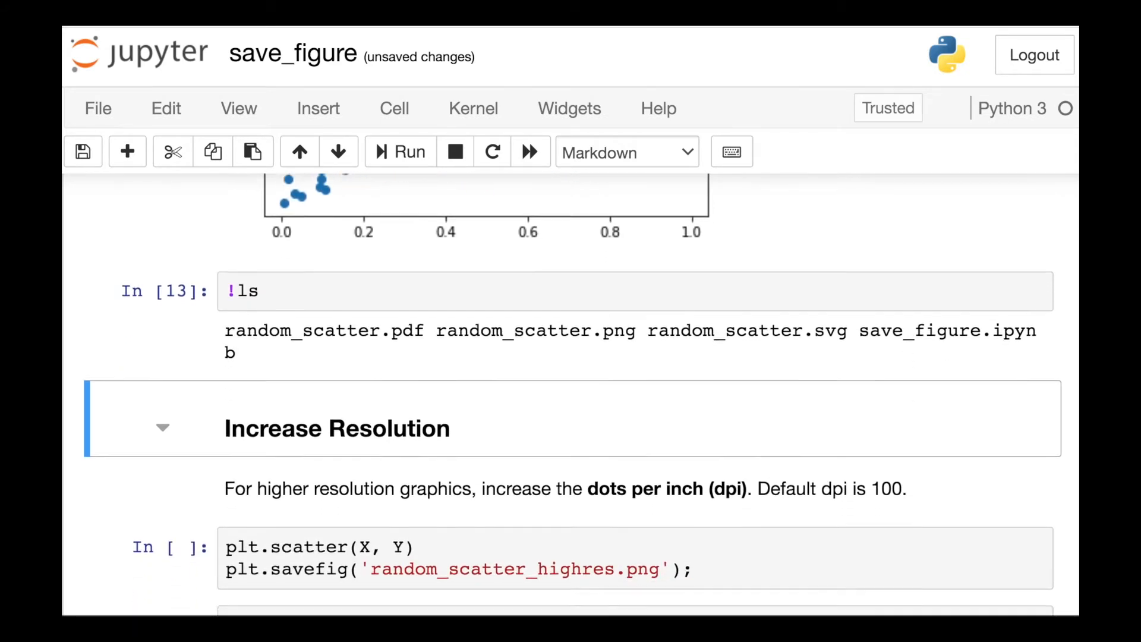
pyautogui.scroll(-3)
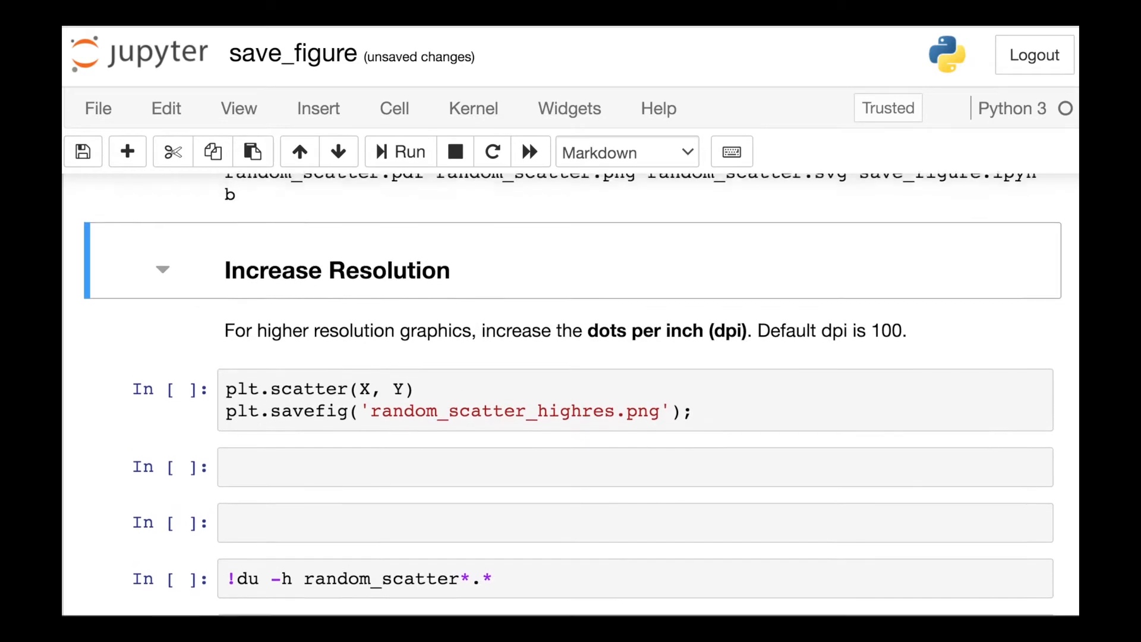
pyautogui.scroll(3)
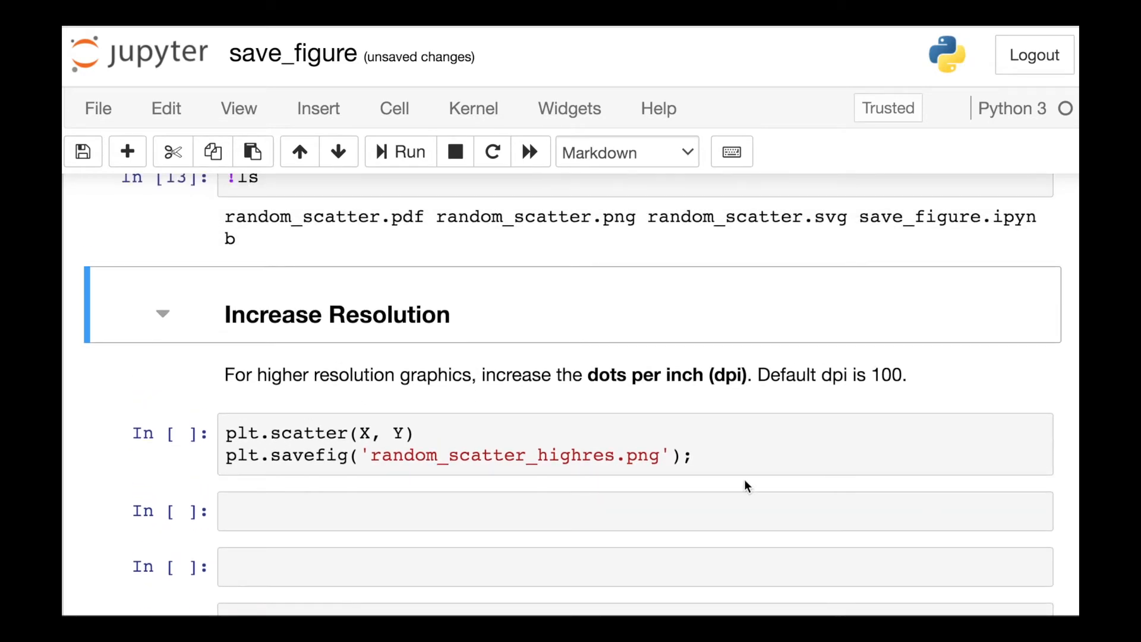
pyautogui.moveTo(1058, 424)
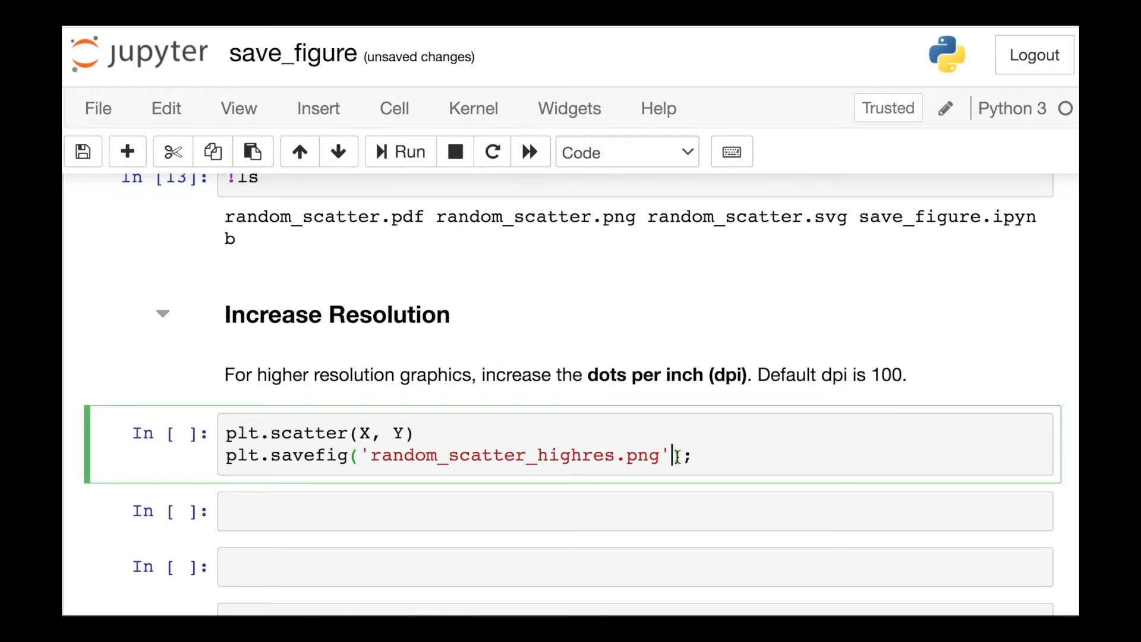
pyautogui.write(', dp')
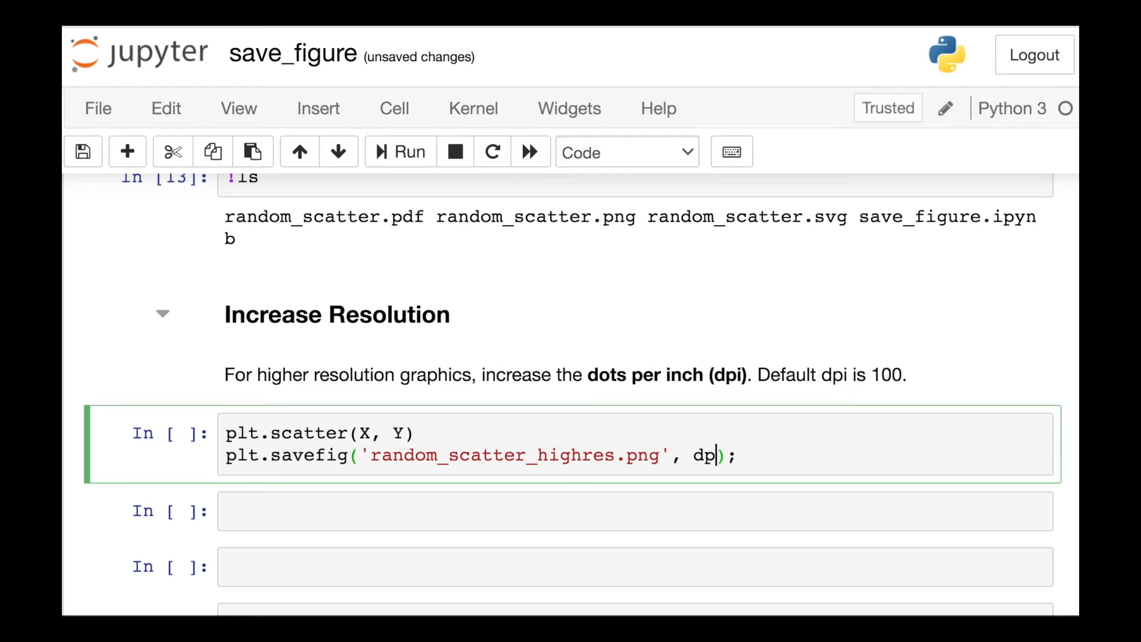
pyautogui.write('=200')
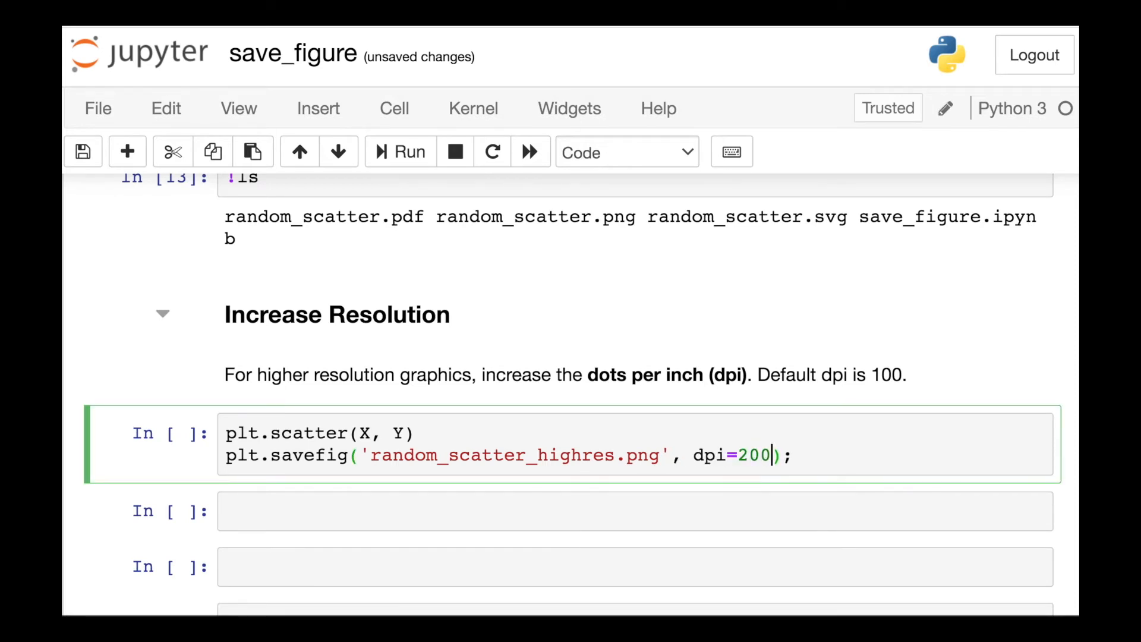
pyautogui.click(399, 153)
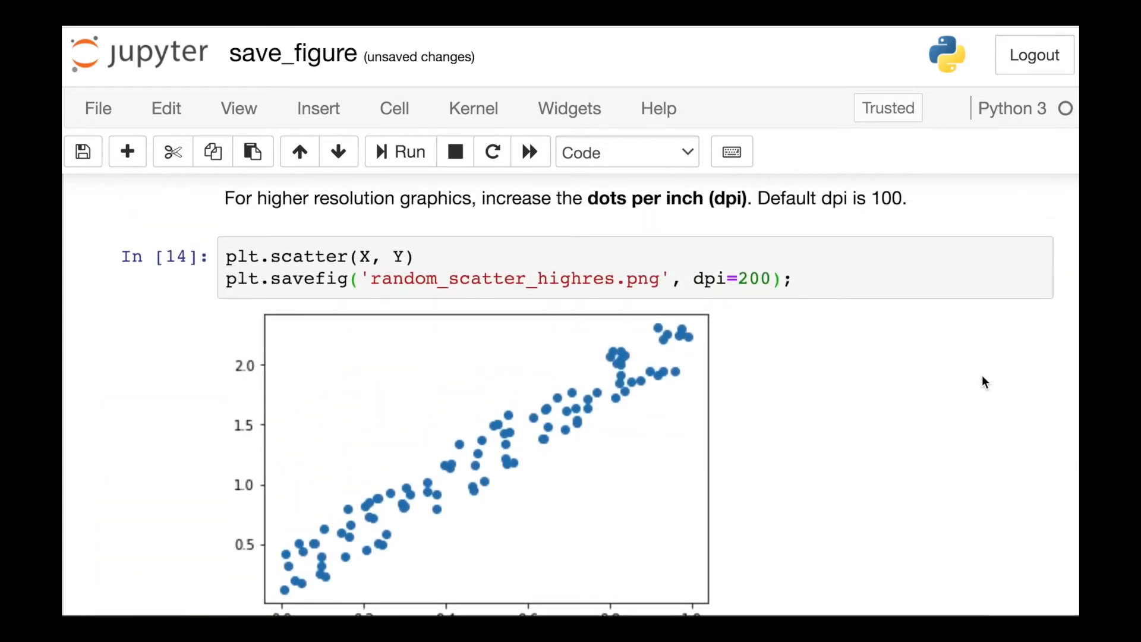
# Step: Run !du -h random_scatter*.* to compare the saved files' sizes
pyautogui.scroll(-3)
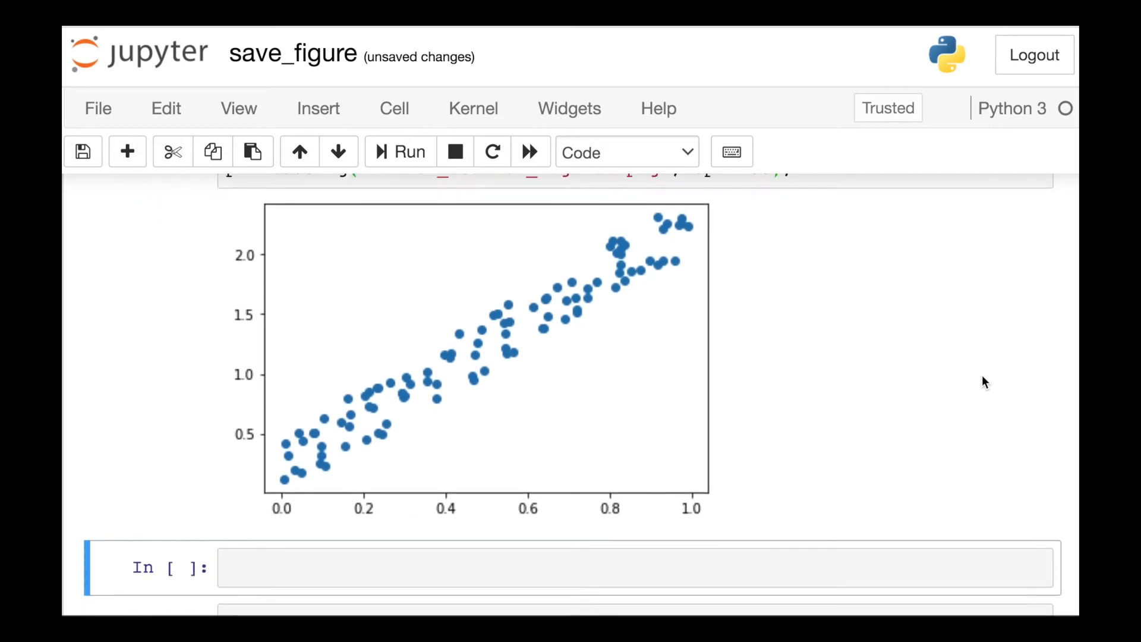
pyautogui.scroll(-3)
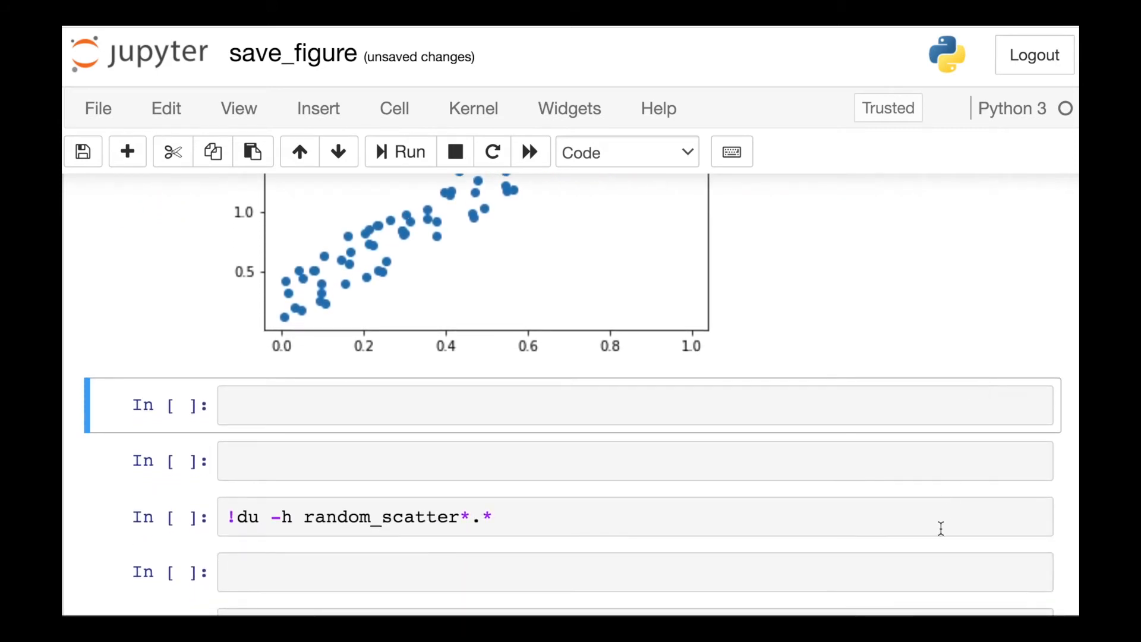
pyautogui.click(399, 152)
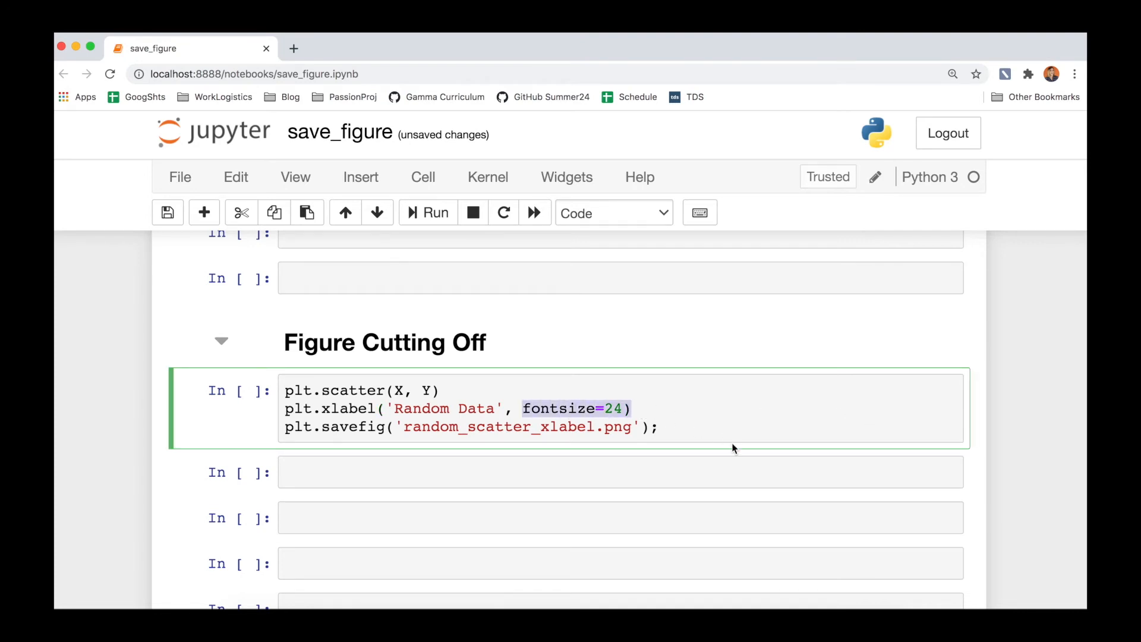
# Step: Select the labelled scatter cell saving random_scatter_xlabel_fixed.png under Figure Cutting Off
pyautogui.click(435, 213)
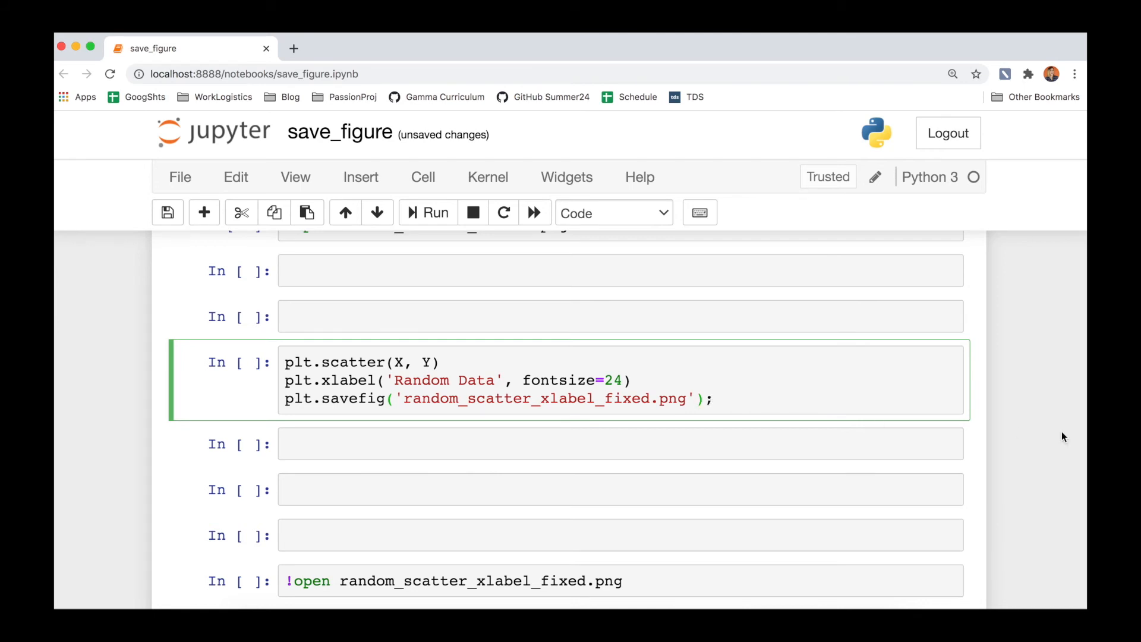
# Step: Add bbox_inches='tight' to the fixed savefig call and run the cell
pyautogui.write(', bbo')
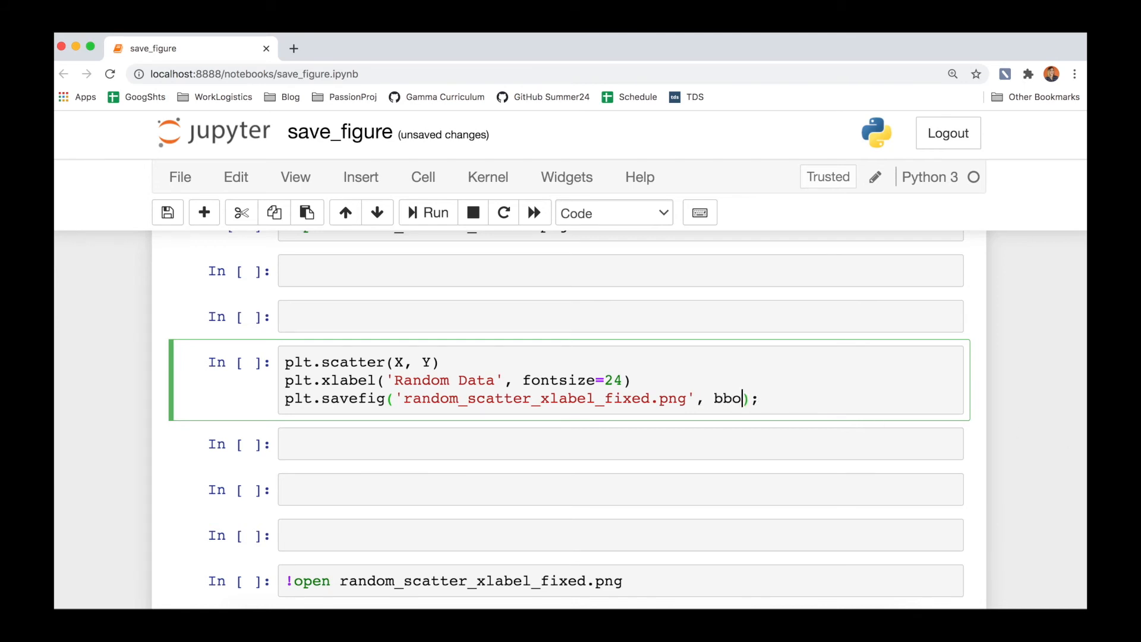
pyautogui.write('x_inch')
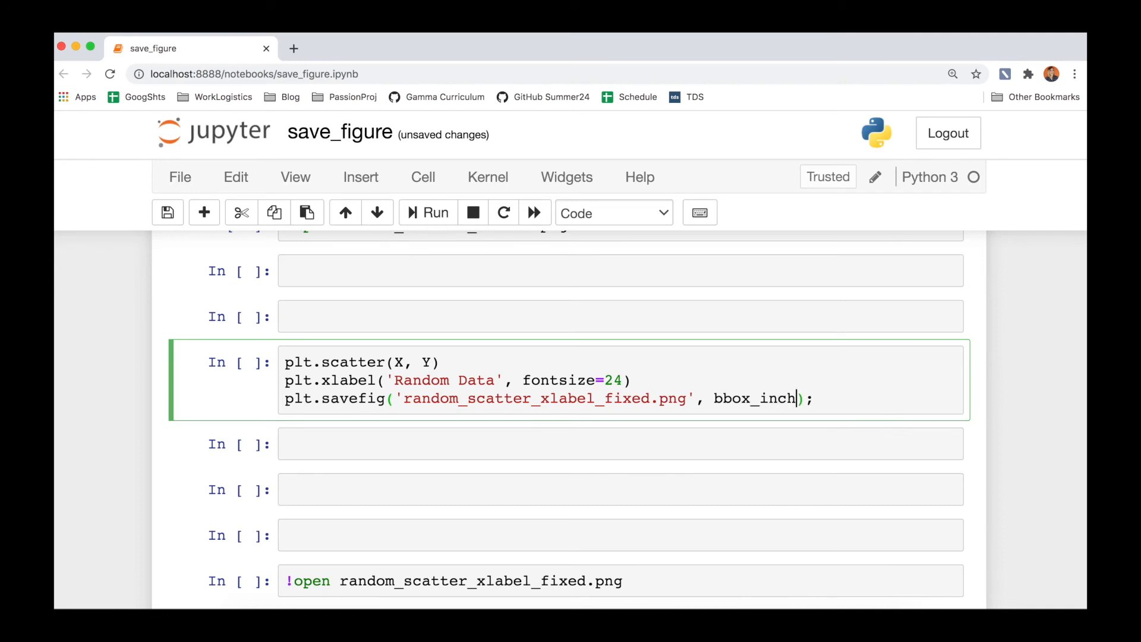
pyautogui.write("es='tigh")
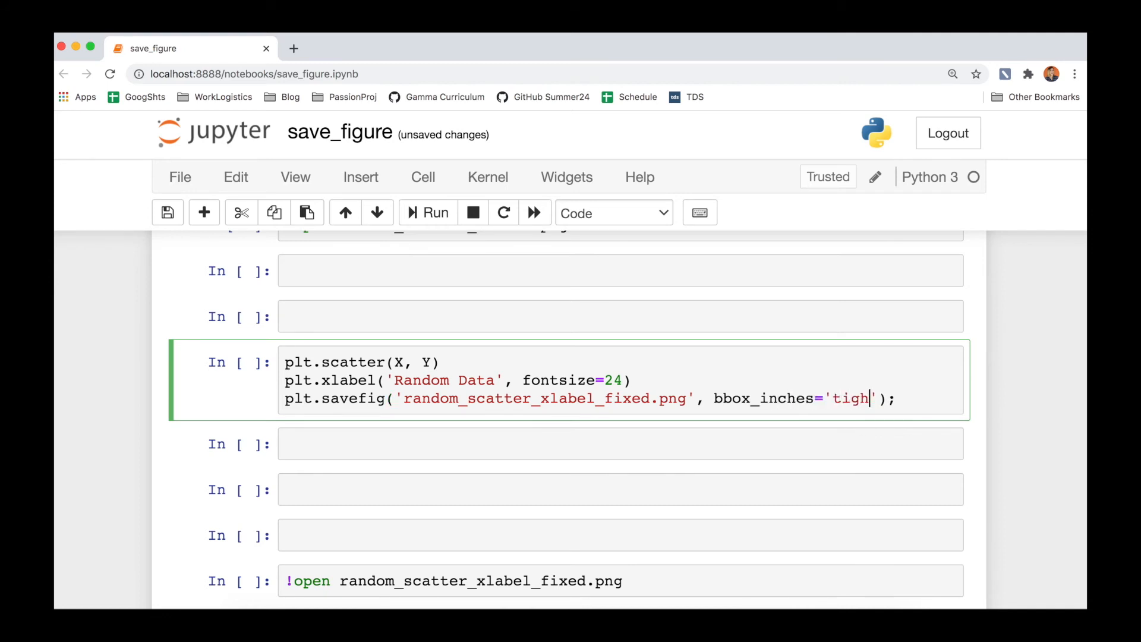
pyautogui.click(428, 213)
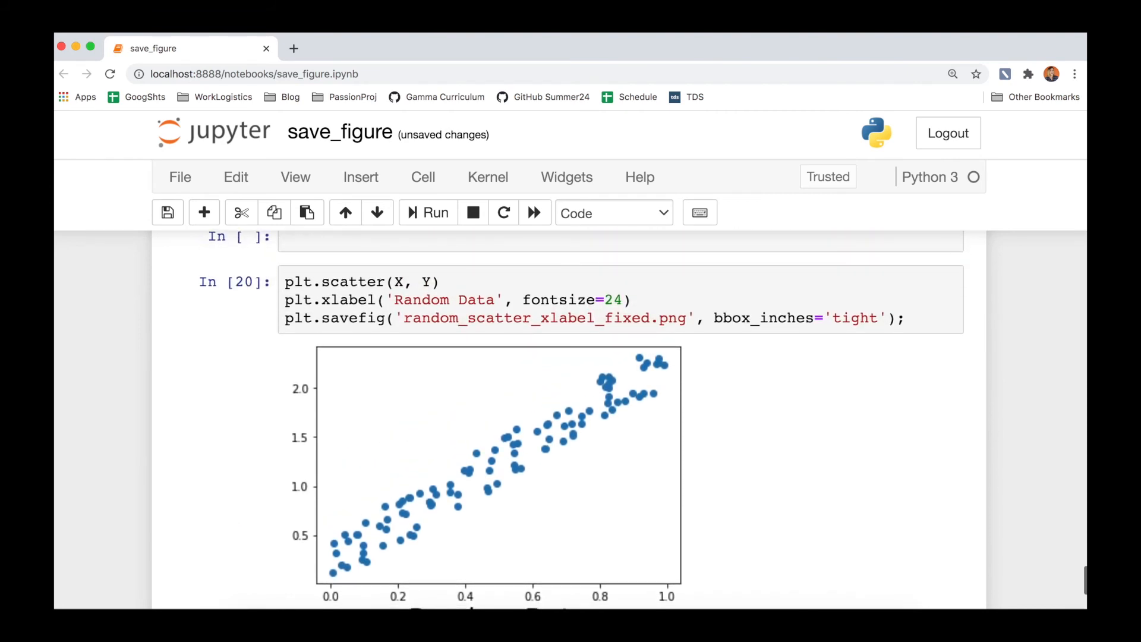
pyautogui.scroll(-3)
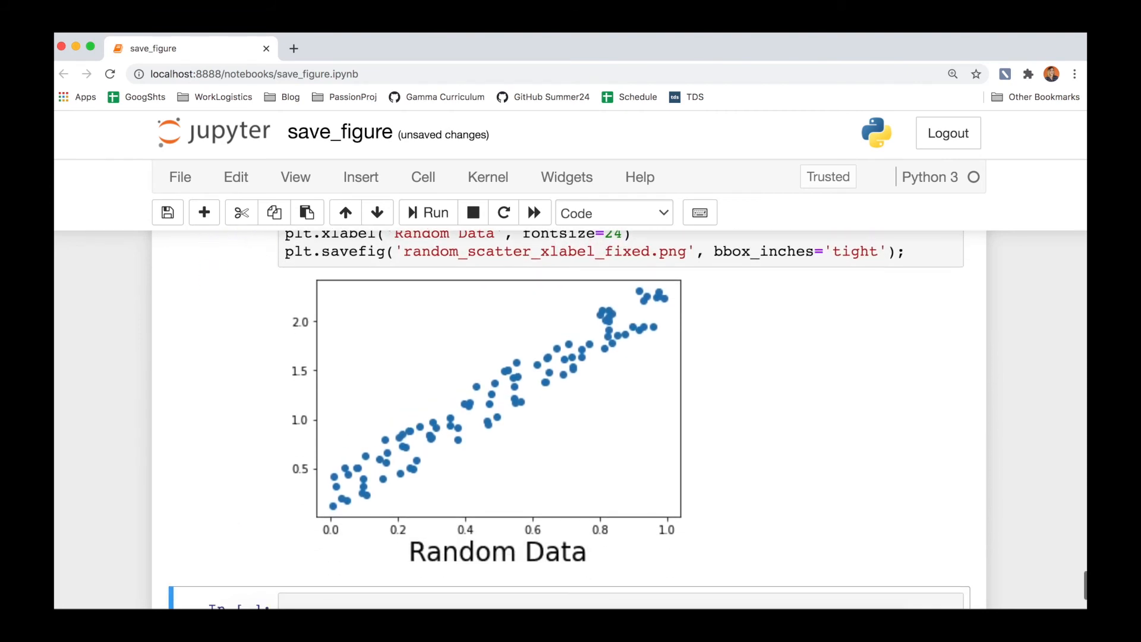
pyautogui.scroll(-3)
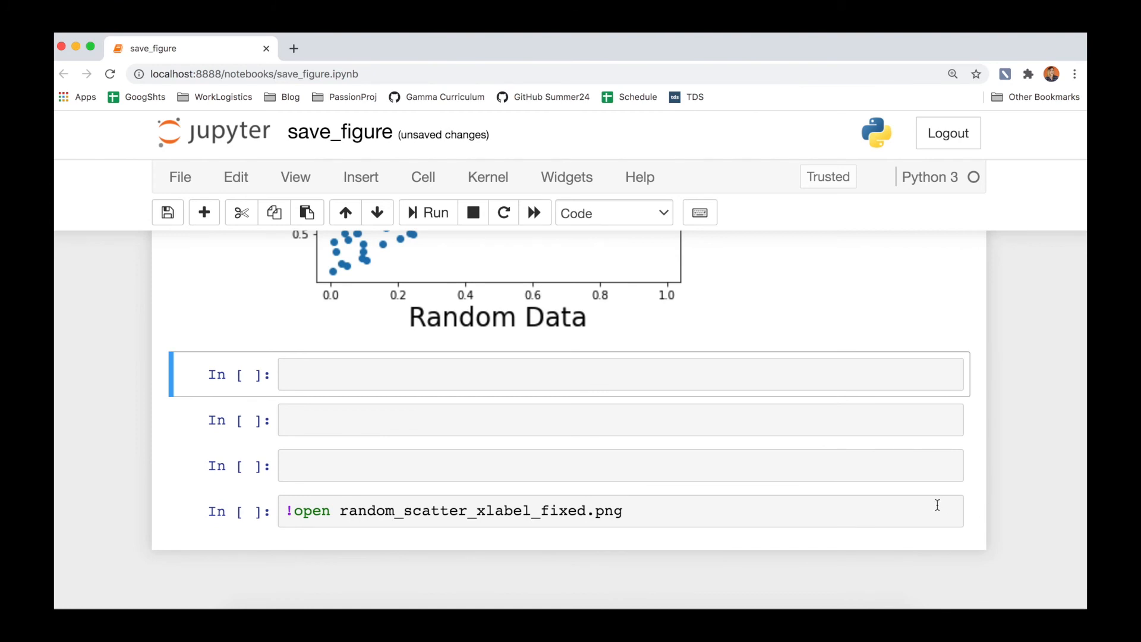
# Step: Run !open random_scatter_xlabel_fixed.png to view the image in Preview
pyautogui.click(428, 213)
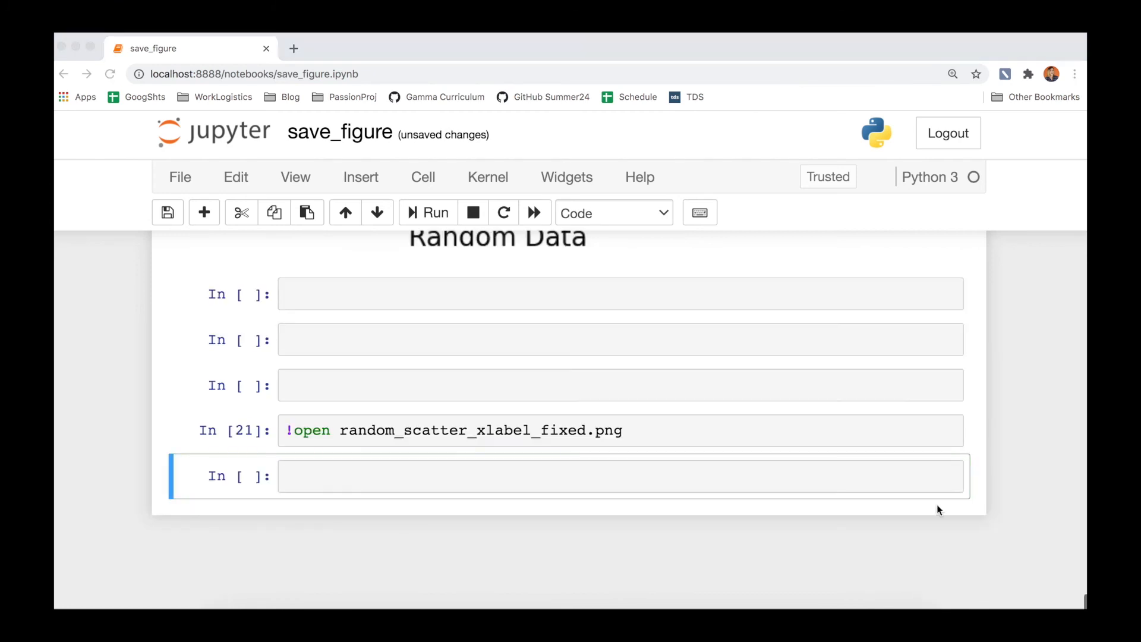
pyautogui.click(434, 212)
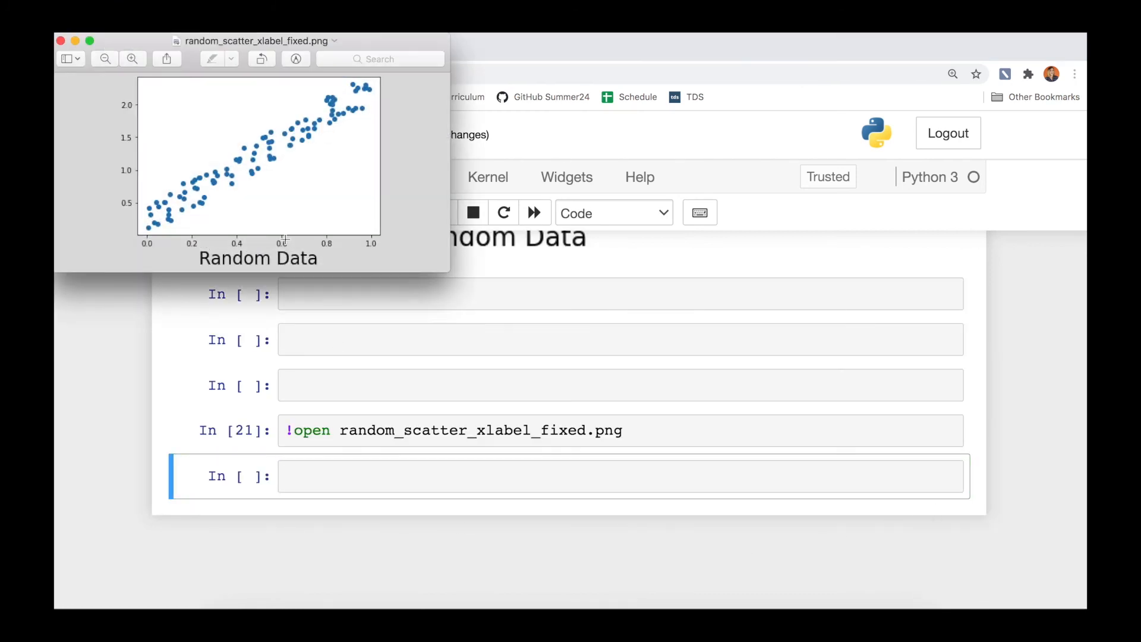